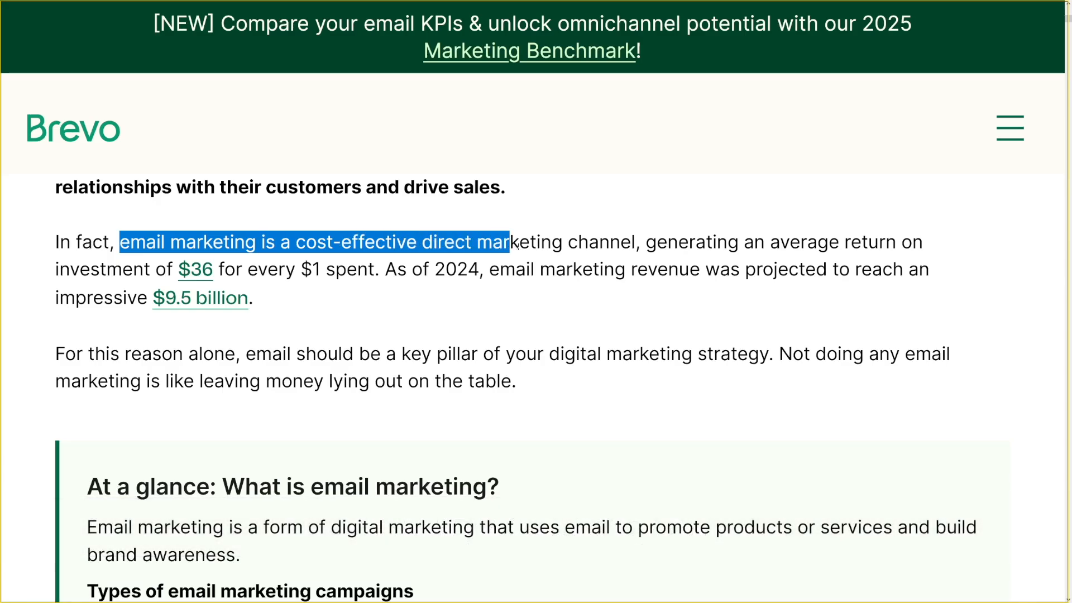
Highlight the sentence about email marketing being a cost-effective direct marketing channel.
{"action": "left_click_drag", "start_coordinate": [509, 241], "coordinate": [738, 241]}
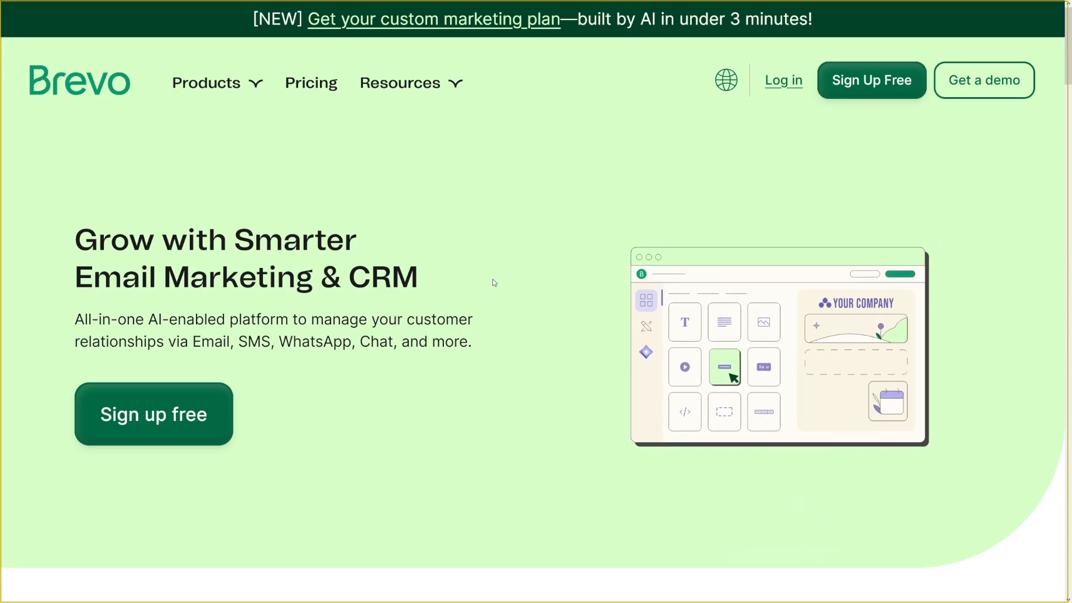
{"action": "scroll", "scroll_direction": "down", "scroll_amount": 3}
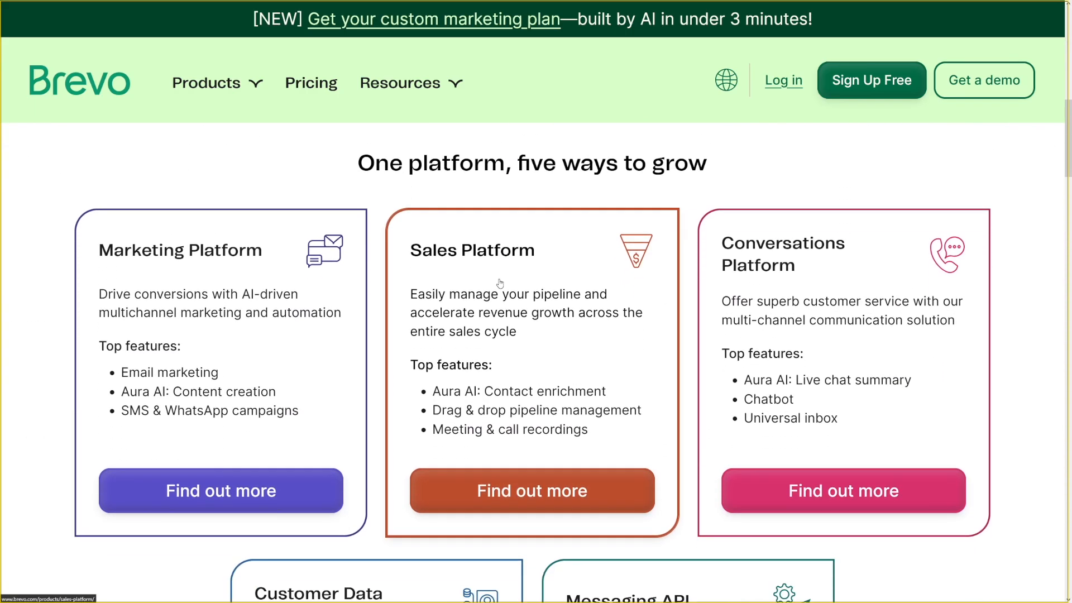
{"action": "scroll", "scroll_direction": "down", "scroll_amount": 3}
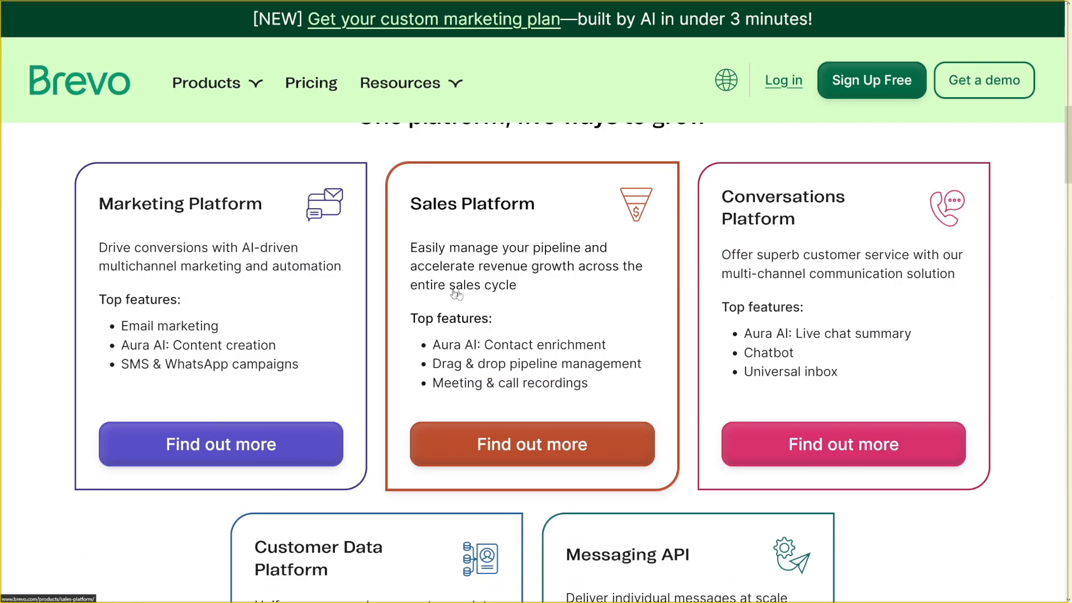
{"action": "mouse_move", "coordinate": [572, 266]}
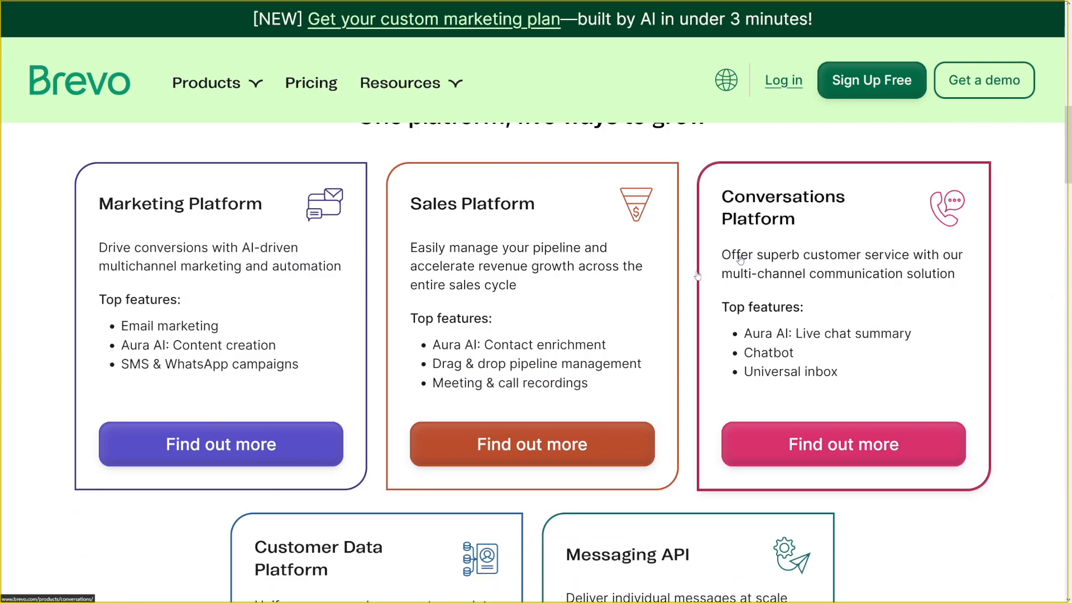
{"action": "scroll", "scroll_direction": "down", "scroll_amount": 3}
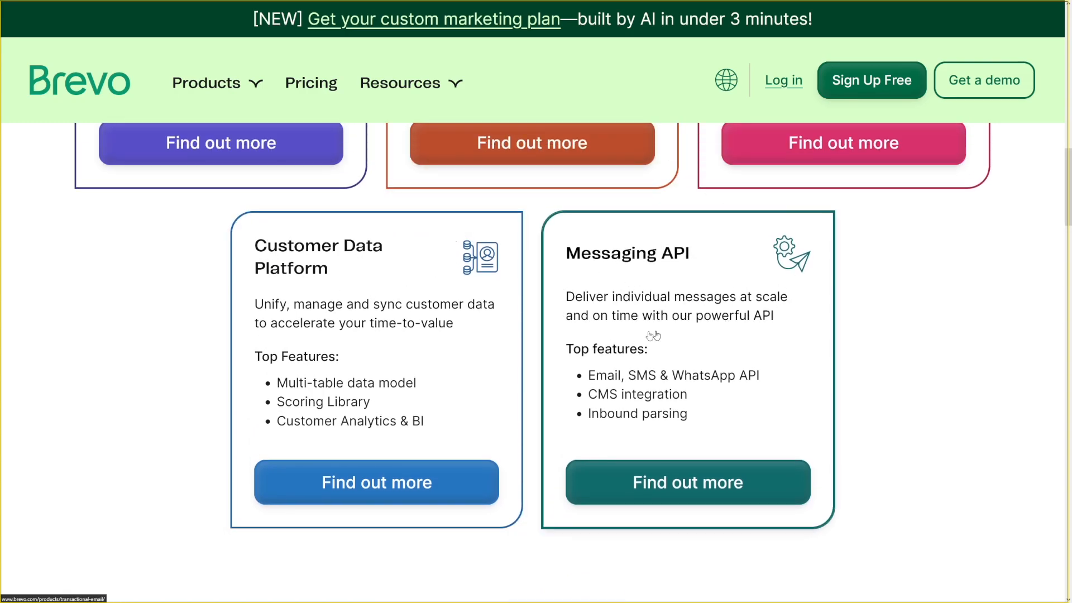
{"action": "scroll", "scroll_direction": "up", "scroll_amount": 3}
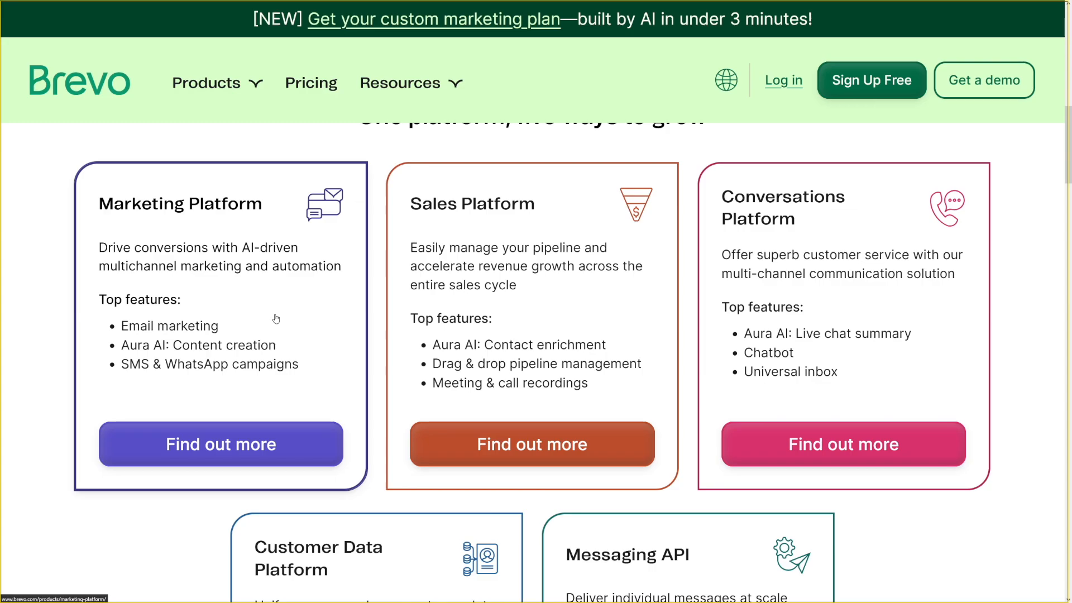
{"action": "mouse_move", "coordinate": [312, 283]}
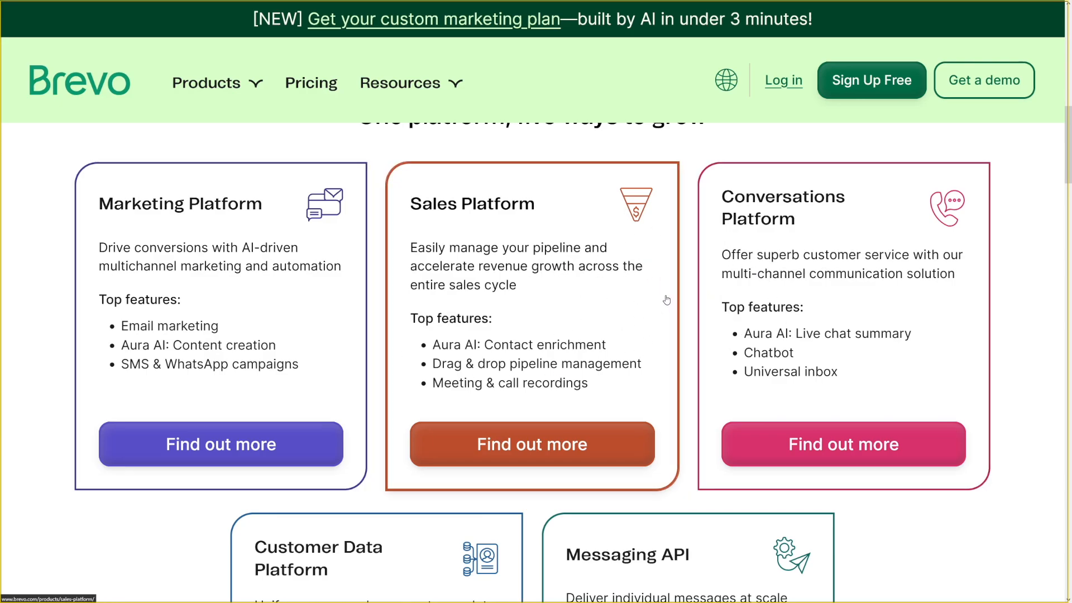
{"action": "scroll", "scroll_direction": "down", "scroll_amount": 3}
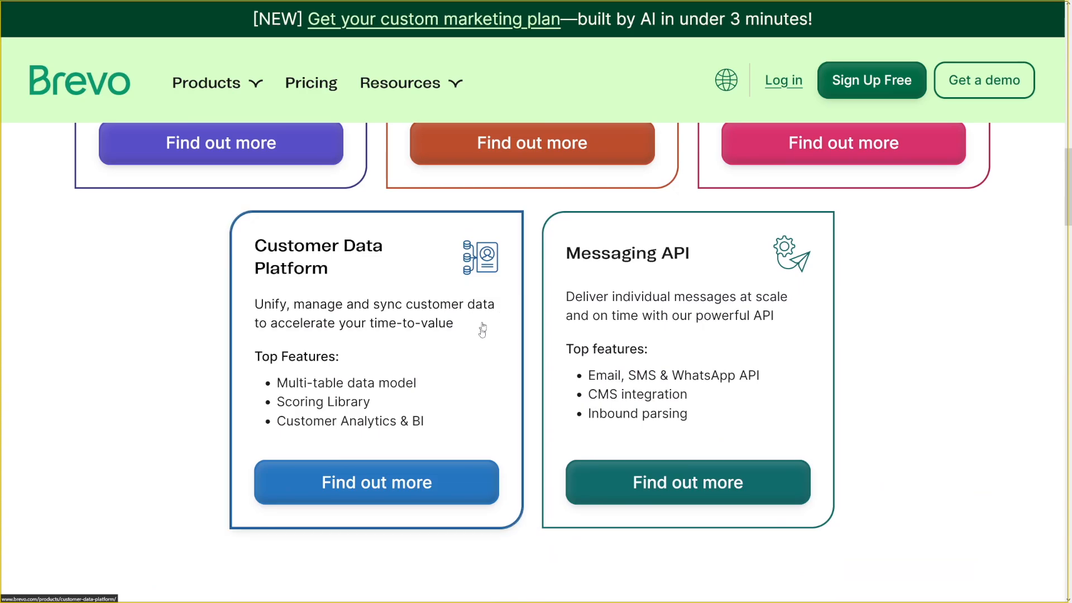
{"action": "scroll", "scroll_direction": "up", "scroll_amount": 3}
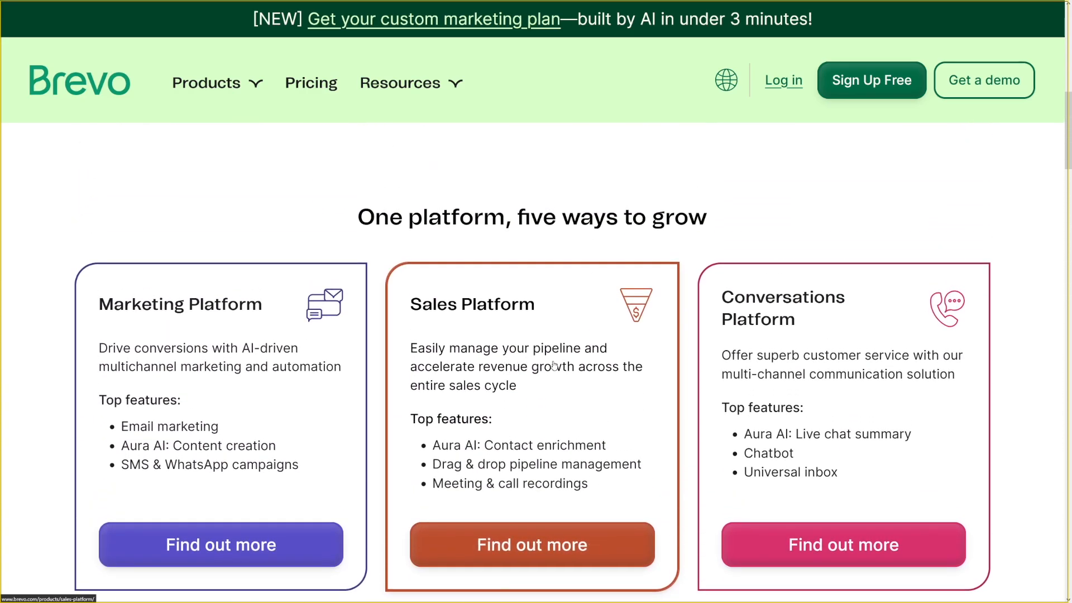
{"action": "scroll", "scroll_direction": "down", "scroll_amount": 3}
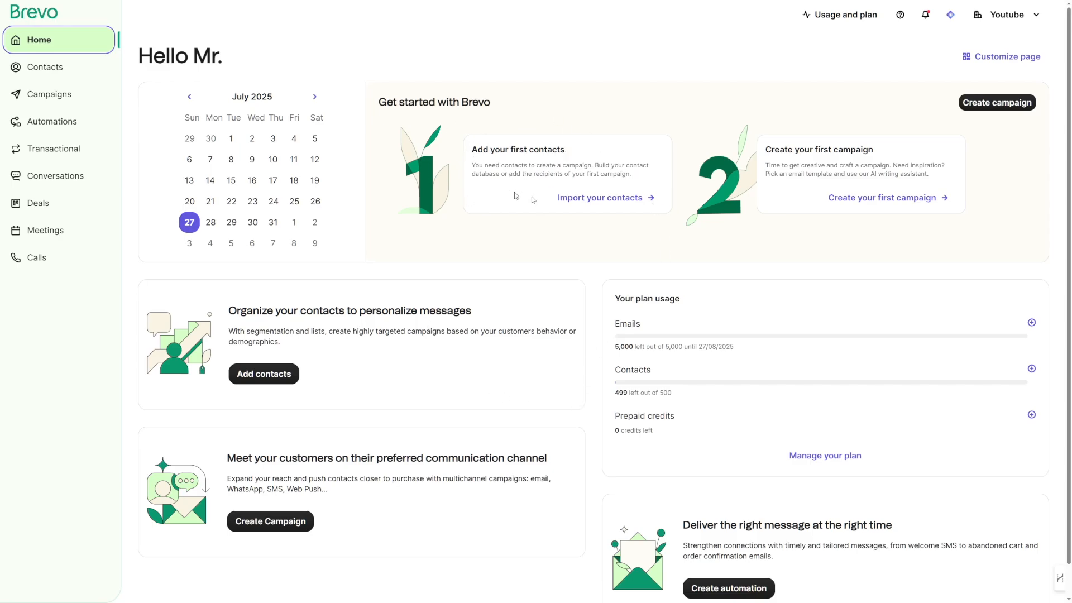
{"action": "mouse_move", "coordinate": [522, 191]}
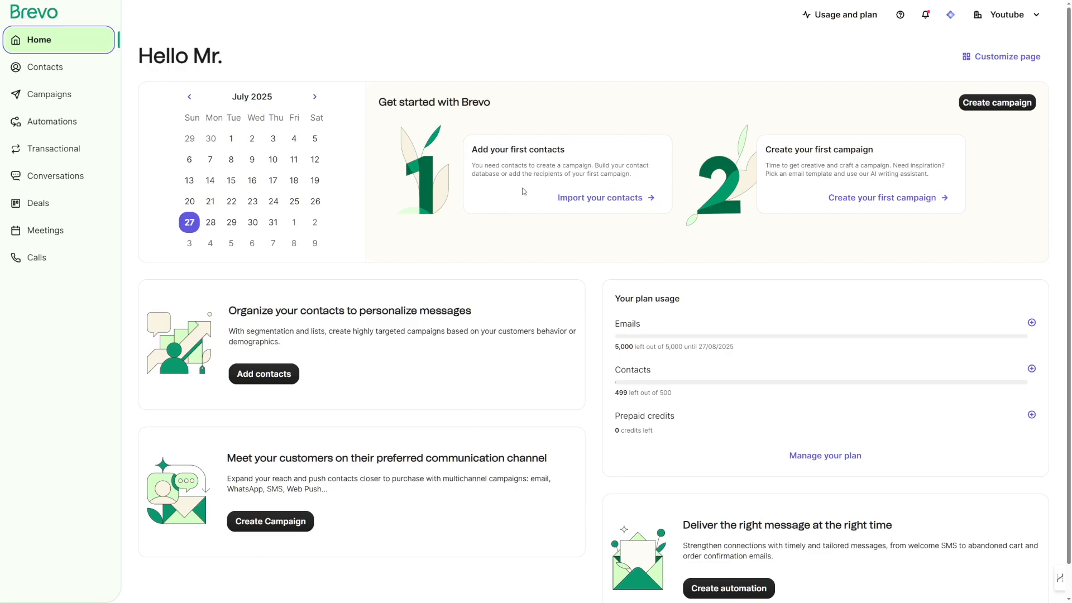
{"action": "mouse_move", "coordinate": [686, 231]}
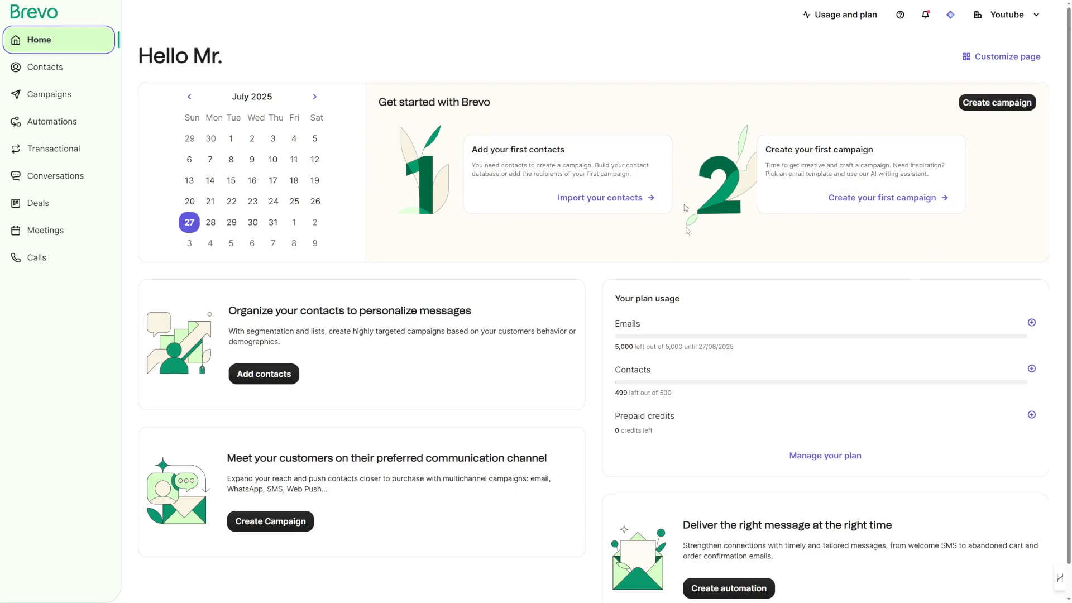
{"action": "mouse_move", "coordinate": [958, 175]}
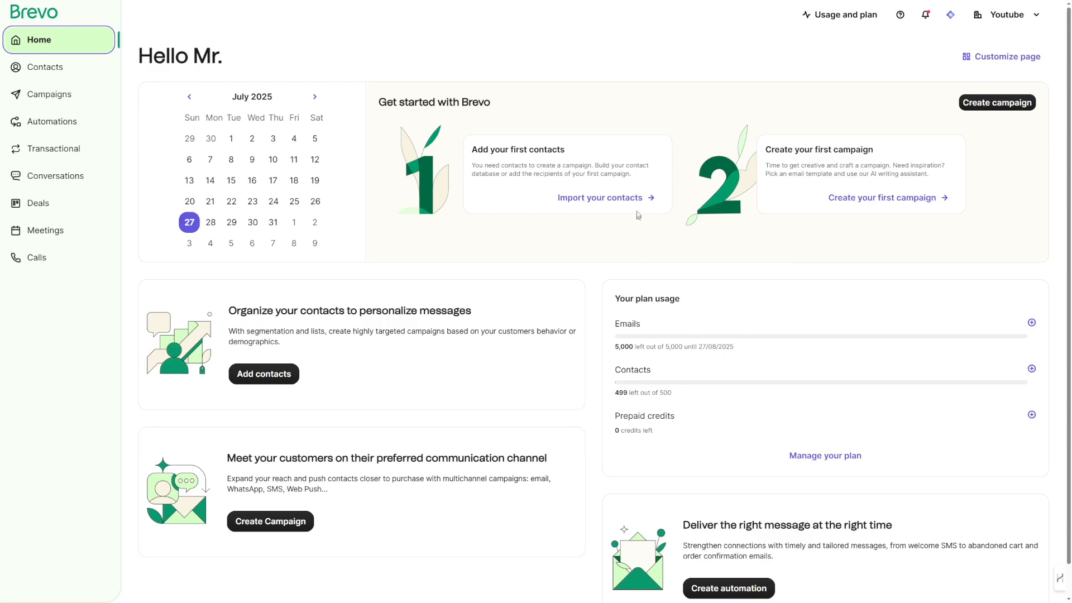
{"action": "mouse_move", "coordinate": [656, 265]}
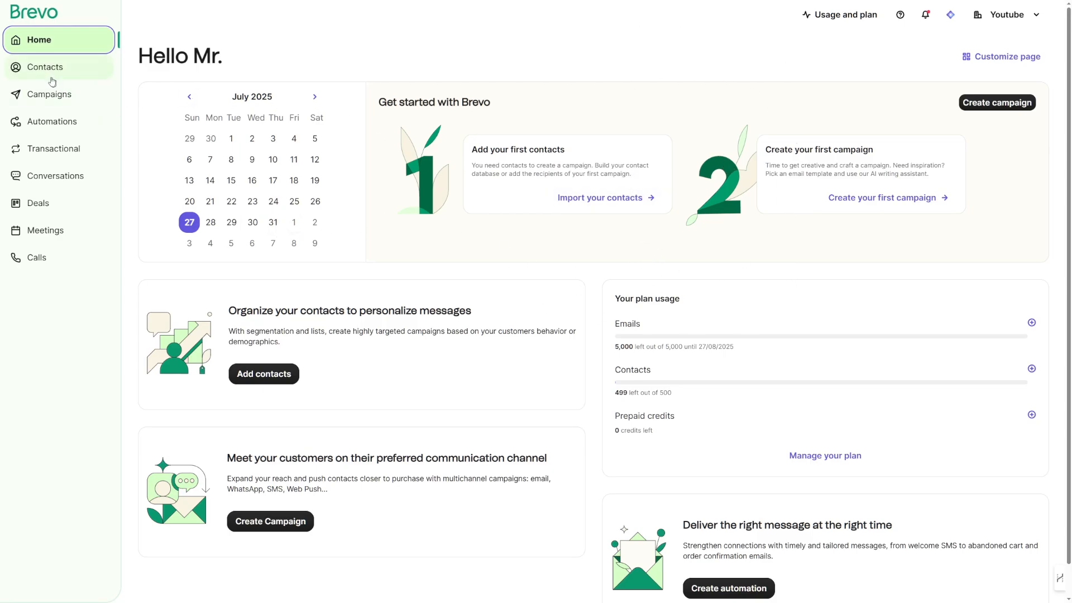
Go to the Contacts database listing the single existing contact.
{"action": "left_click", "coordinate": [46, 66]}
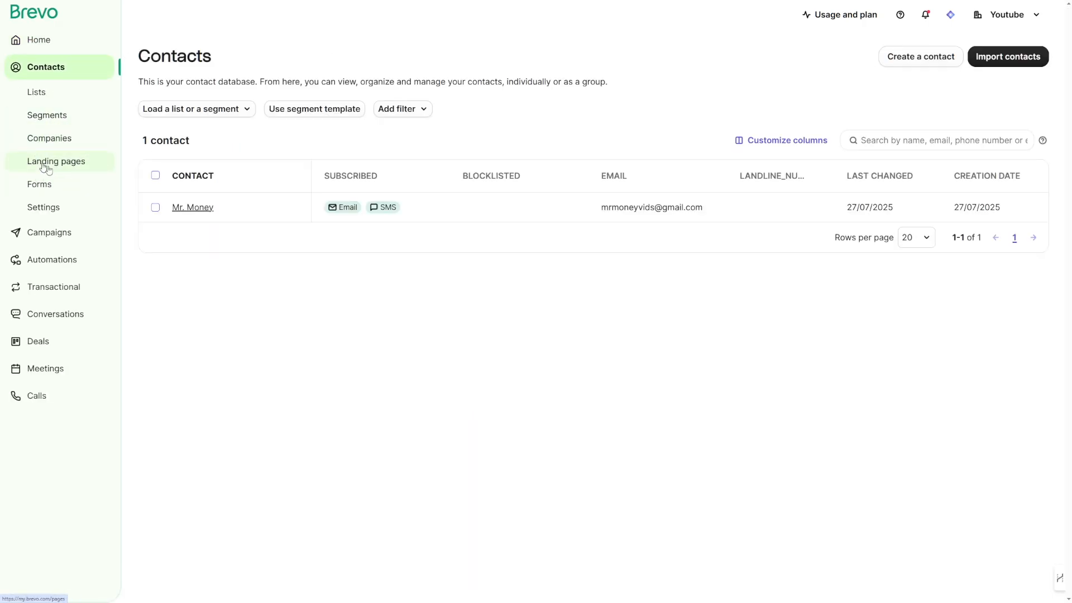
{"action": "mouse_move", "coordinate": [47, 115]}
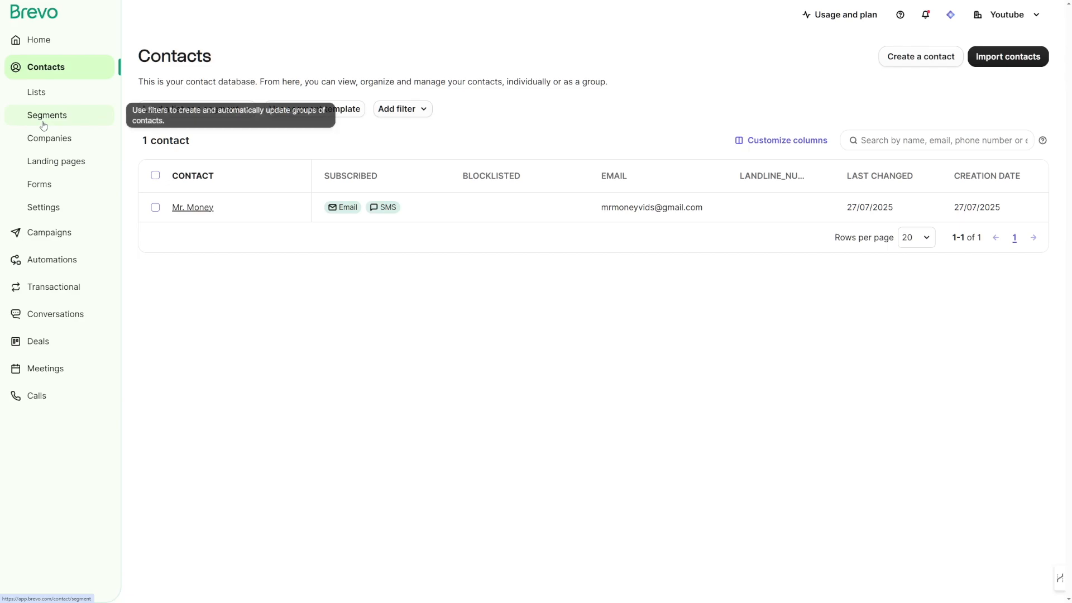
{"action": "mouse_move", "coordinate": [679, 299]}
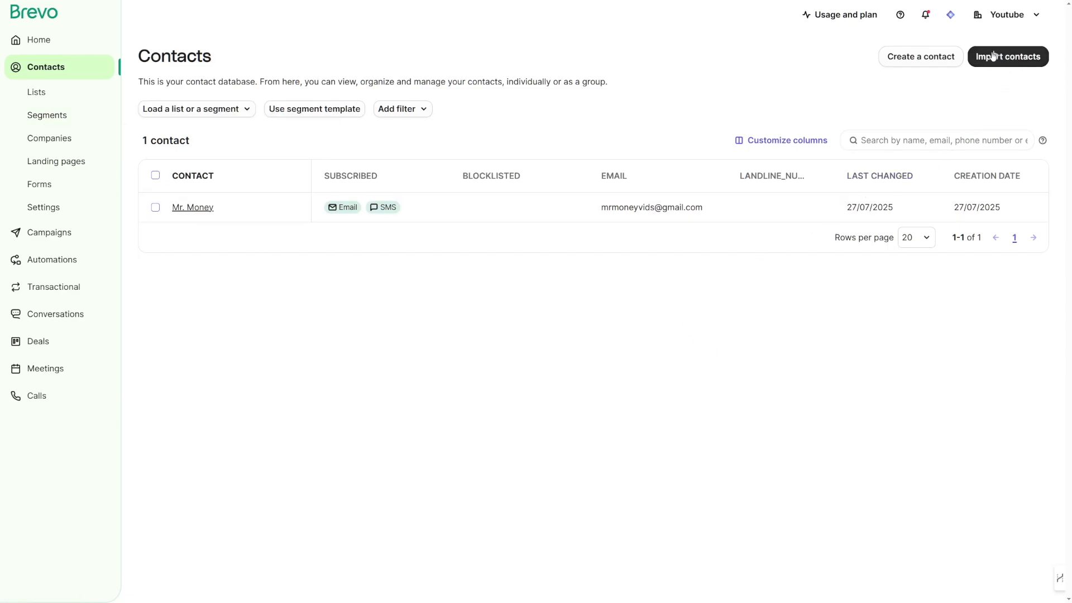
Start a contacts import and continue to the bulk import options page.
{"action": "left_click", "coordinate": [1006, 55]}
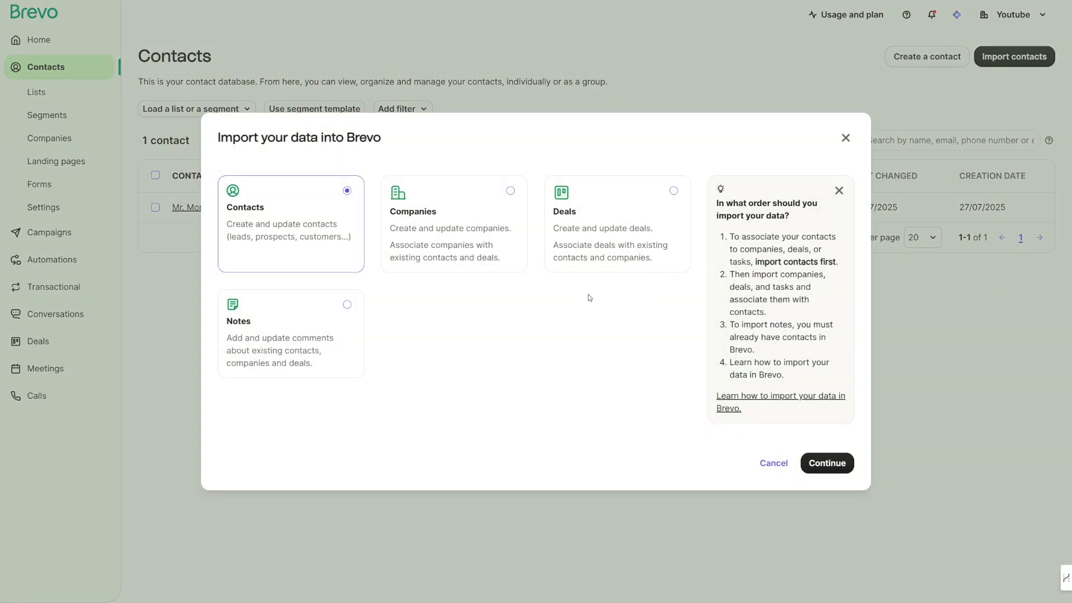
{"action": "mouse_move", "coordinate": [482, 371]}
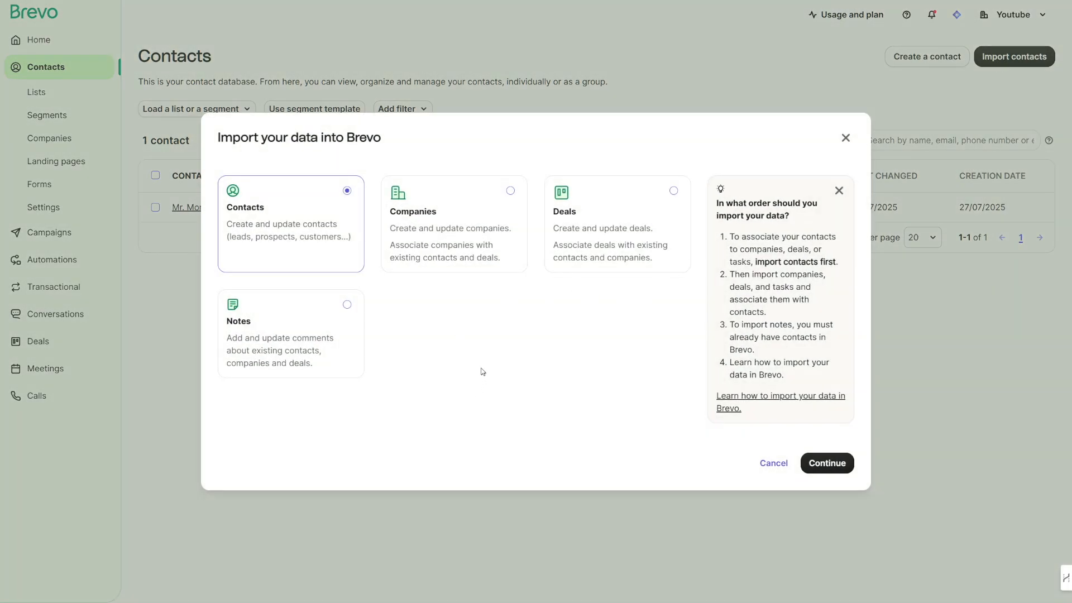
{"action": "mouse_move", "coordinate": [477, 339]}
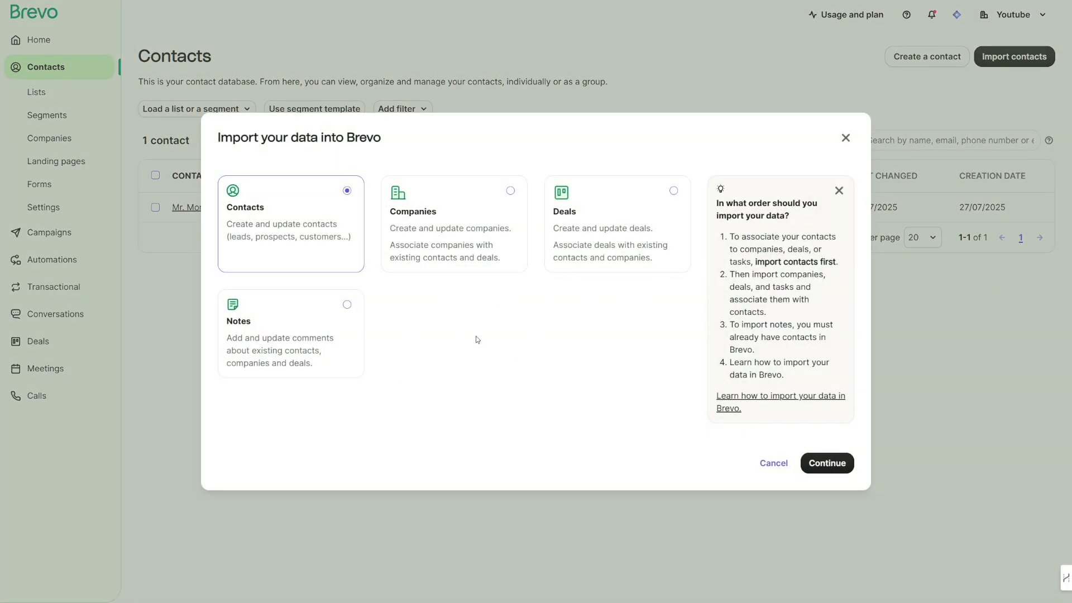
{"action": "mouse_move", "coordinate": [297, 227]}
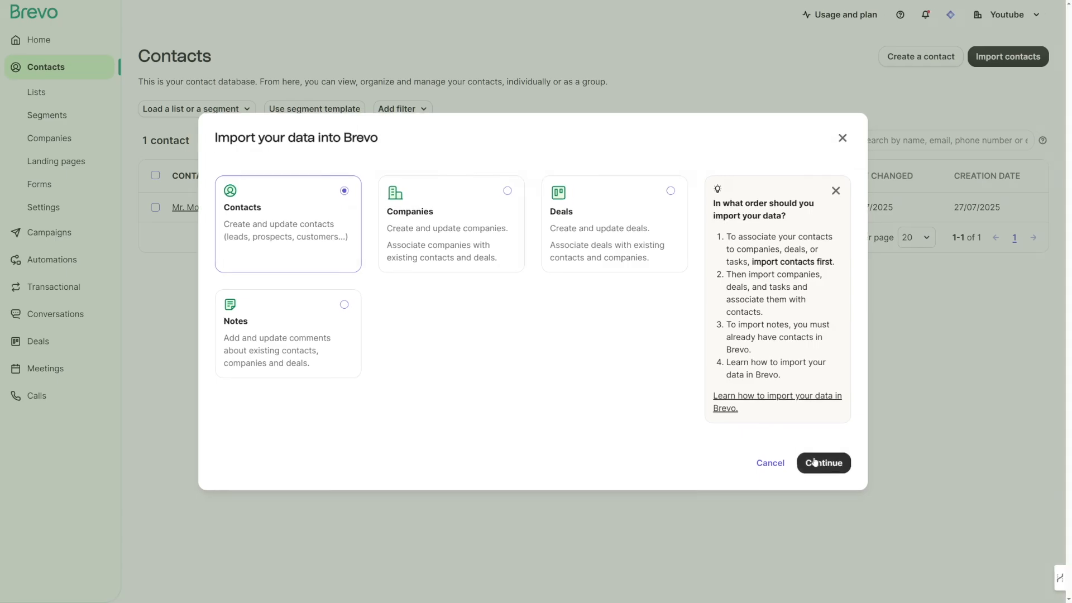
{"action": "left_click", "coordinate": [822, 462]}
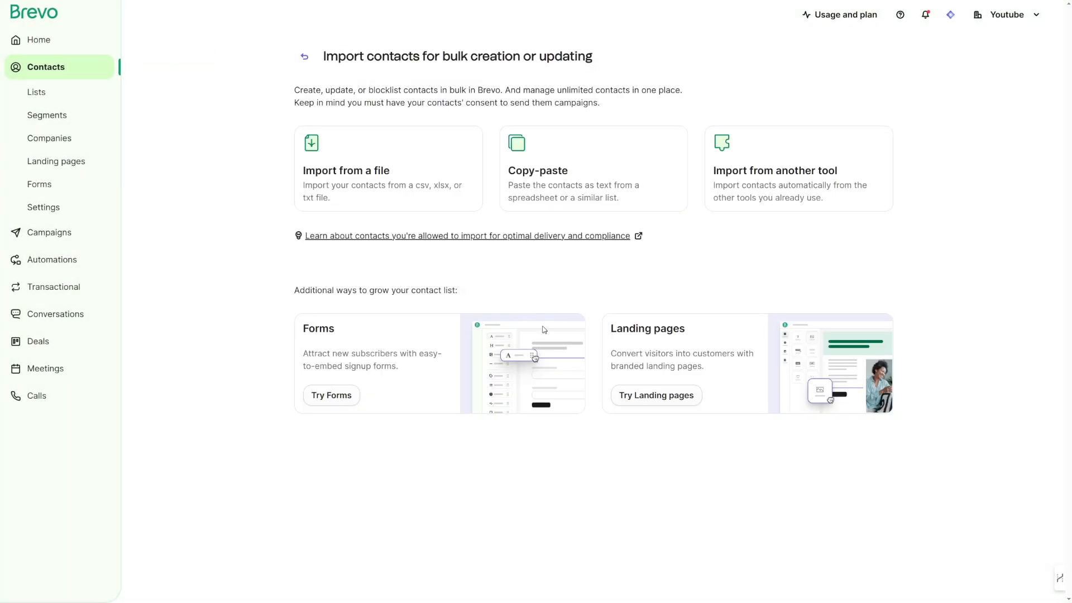
{"action": "mouse_move", "coordinate": [393, 188]}
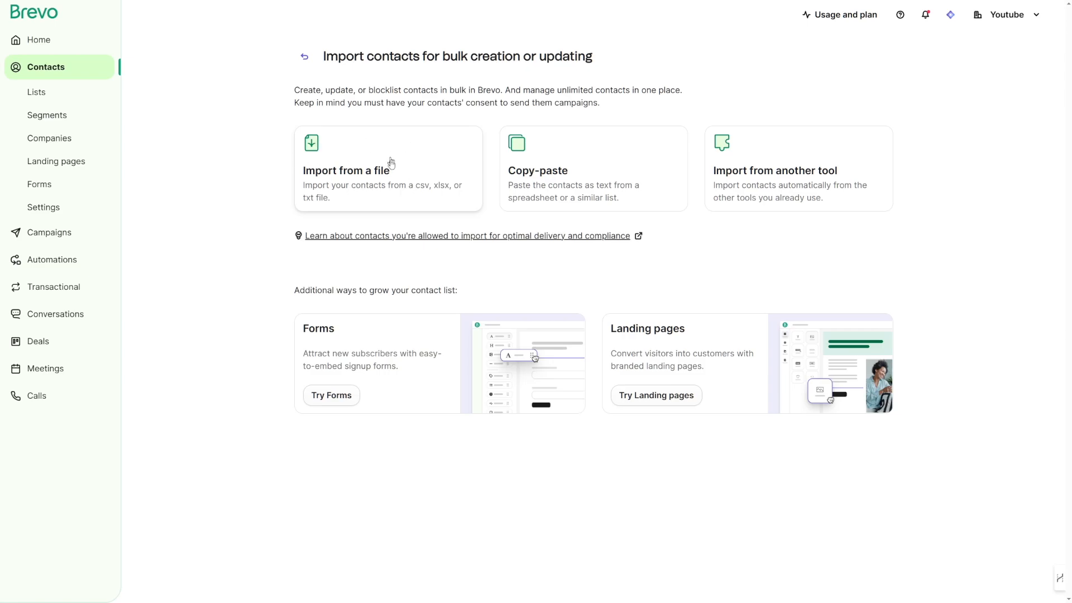
{"action": "mouse_move", "coordinate": [427, 175]}
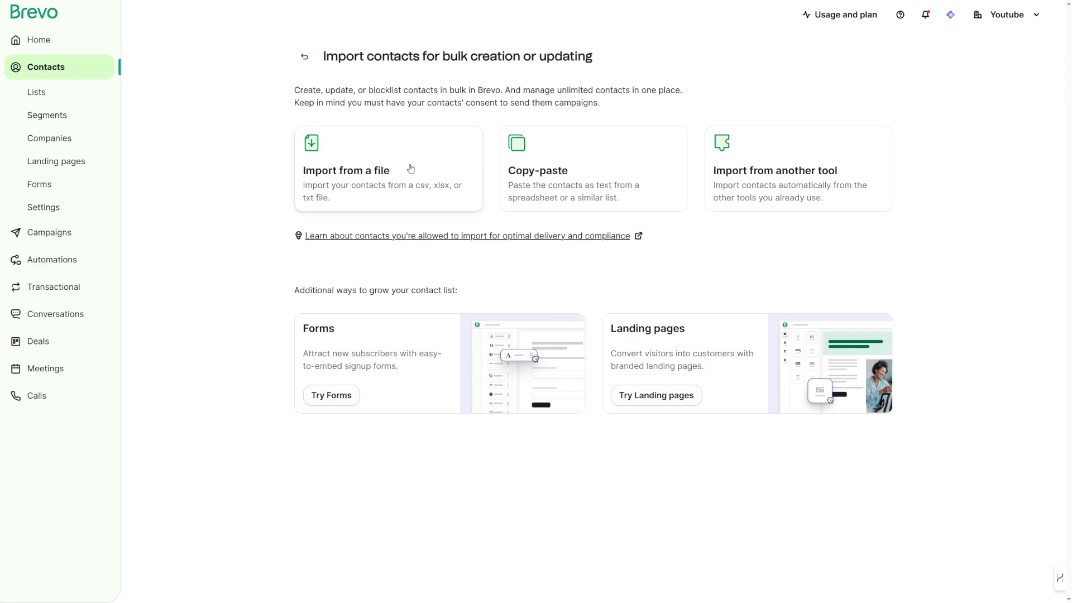
{"action": "mouse_move", "coordinate": [567, 187]}
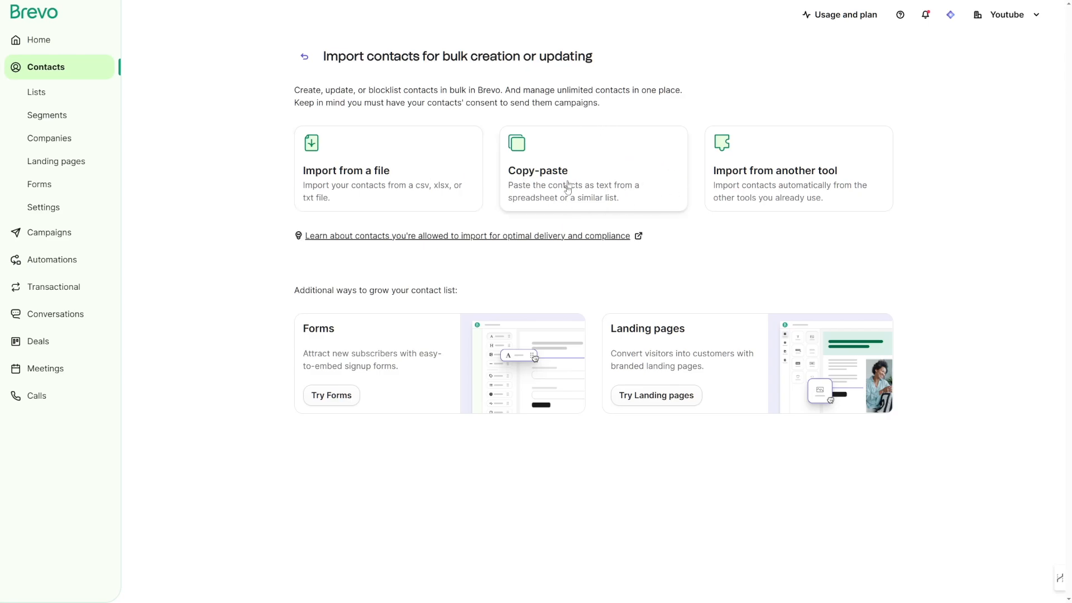
{"action": "mouse_move", "coordinate": [614, 187]}
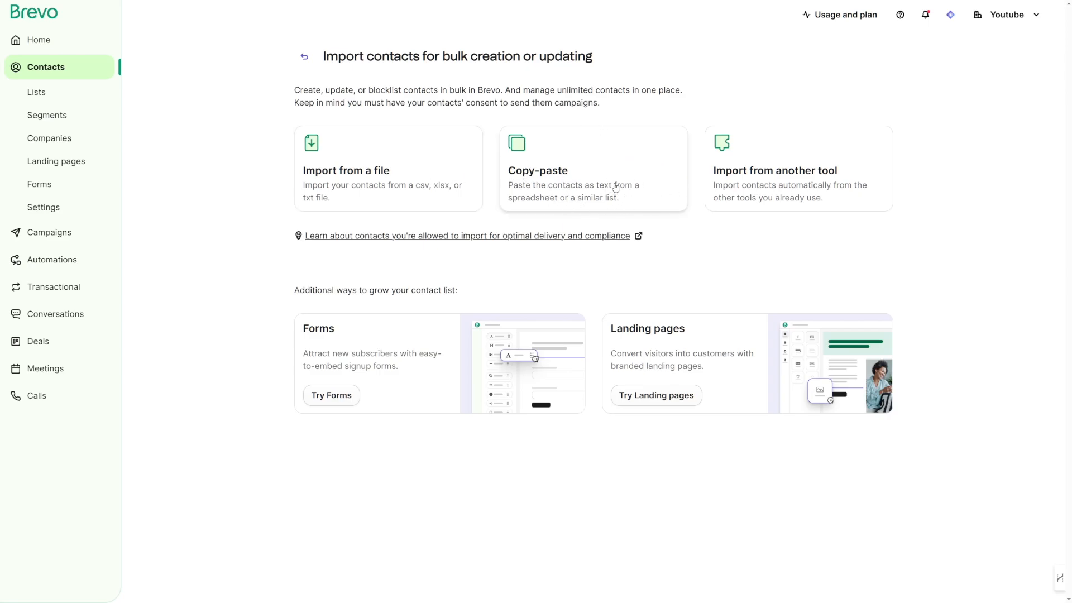
{"action": "mouse_move", "coordinate": [773, 184]}
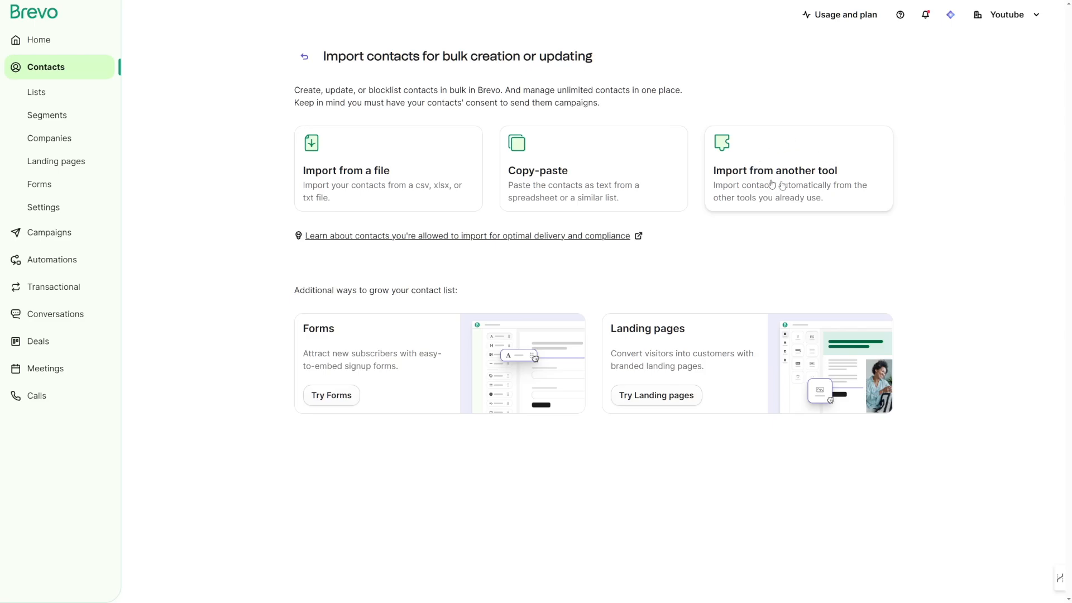
{"action": "left_click", "coordinate": [797, 170]}
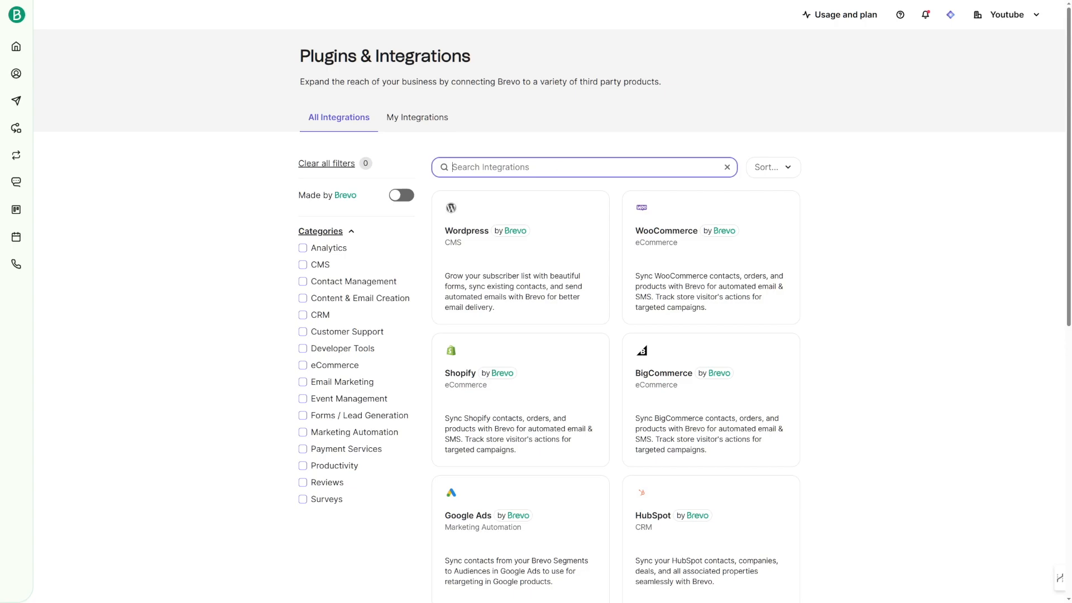
{"action": "scroll", "scroll_direction": "down", "scroll_amount": 3}
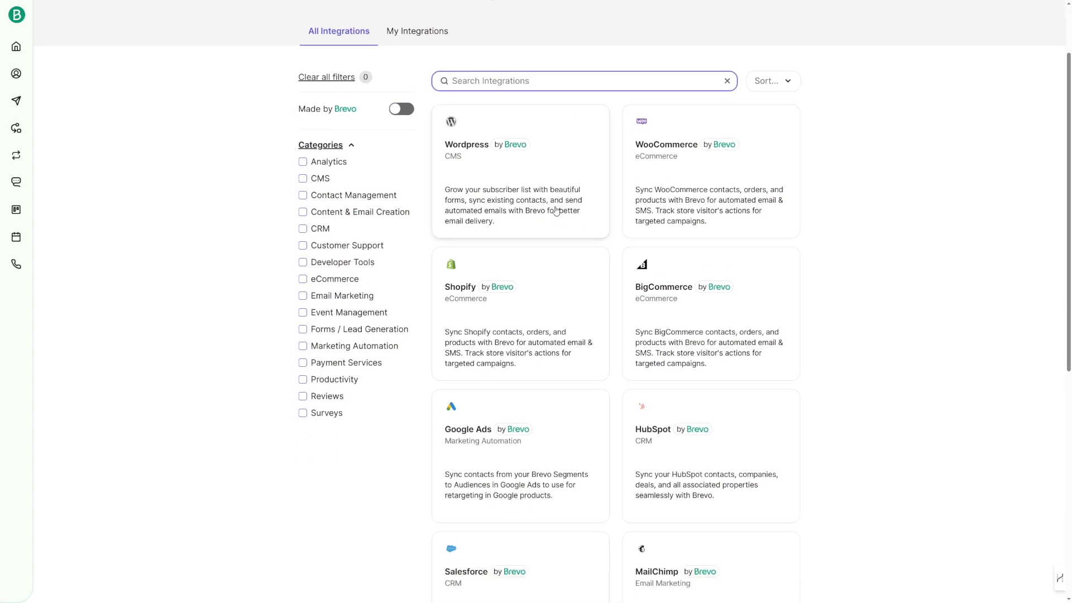
{"action": "scroll", "scroll_direction": "down", "scroll_amount": 3}
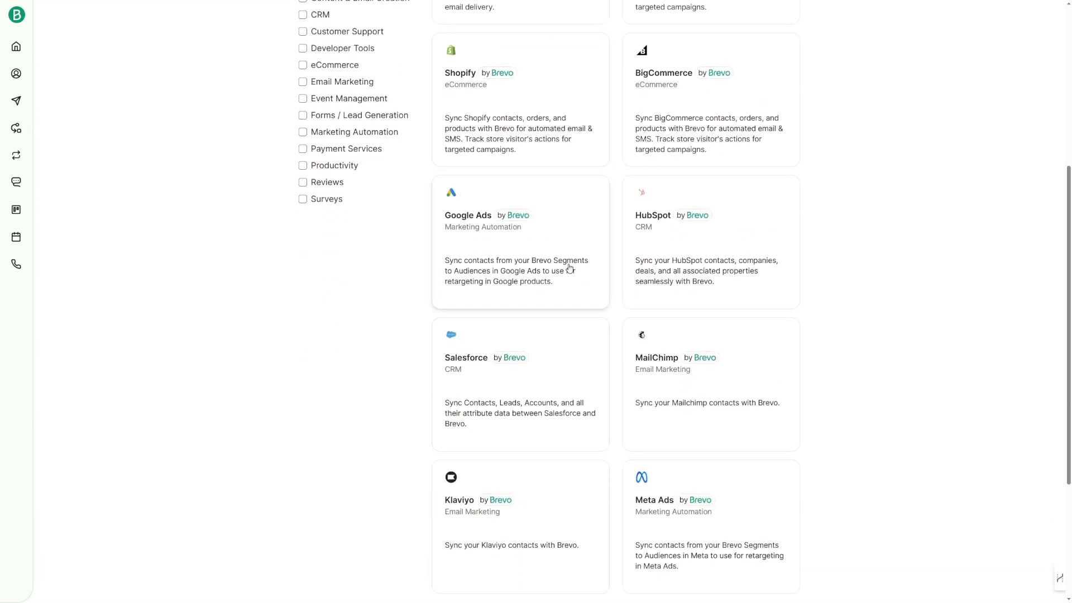
{"action": "scroll", "scroll_direction": "down", "scroll_amount": 3}
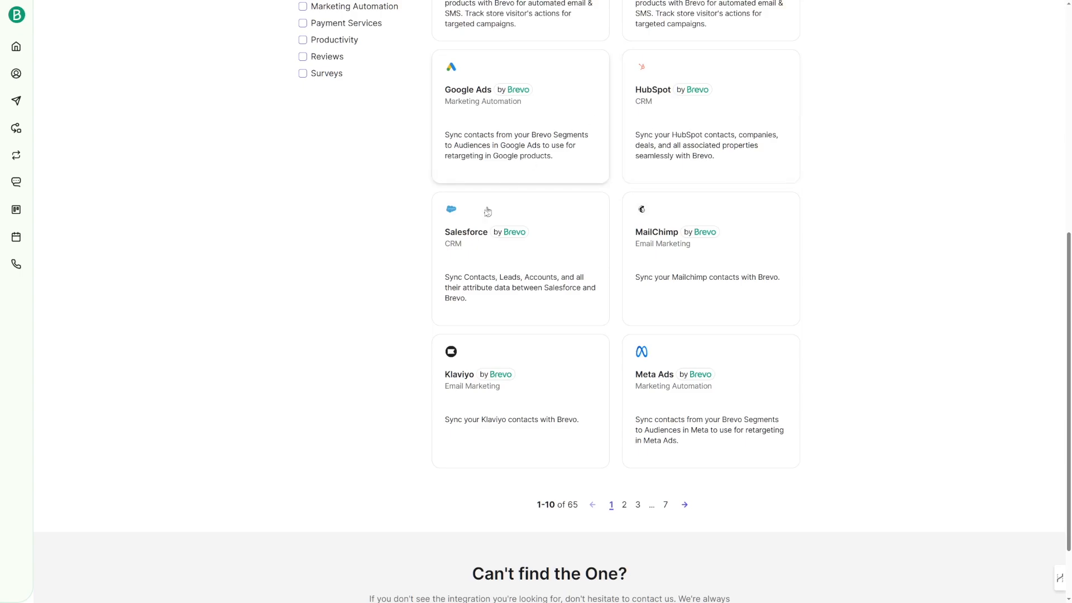
{"action": "mouse_move", "coordinate": [690, 276]}
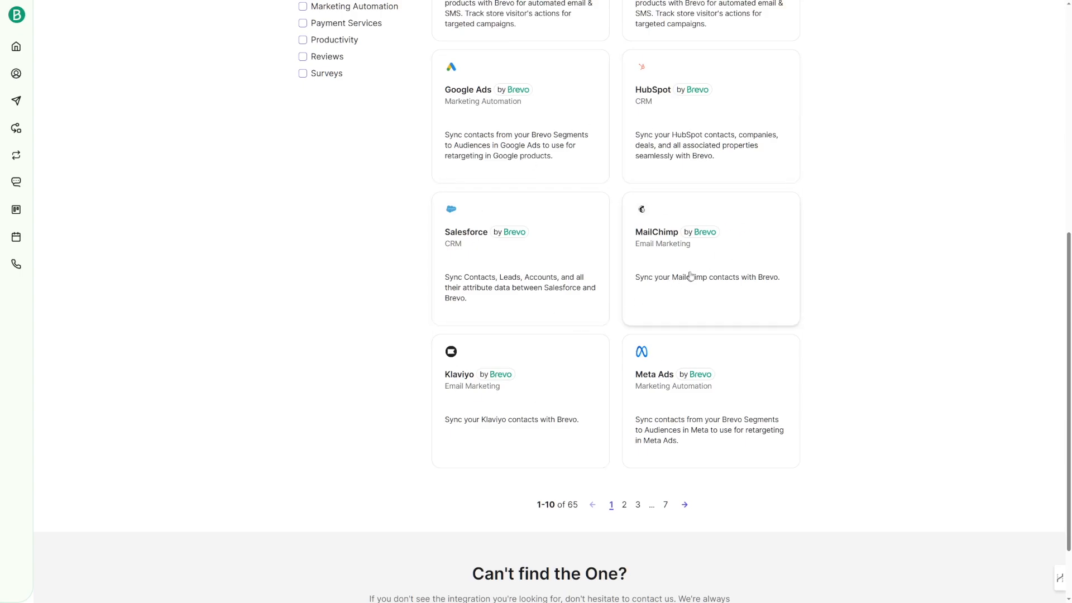
{"action": "mouse_move", "coordinate": [699, 253]}
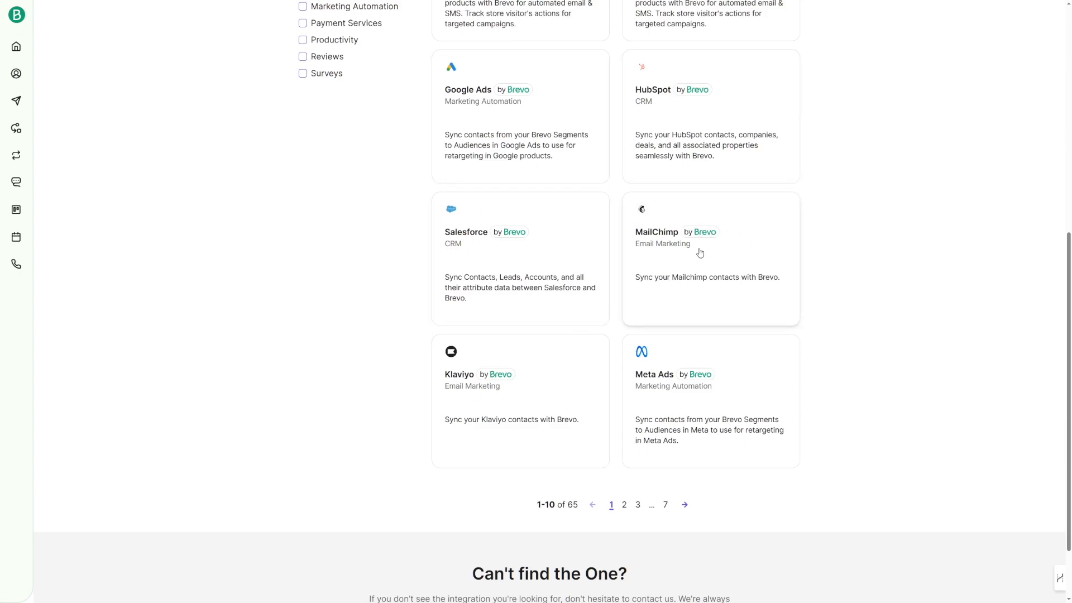
{"action": "mouse_move", "coordinate": [706, 257]}
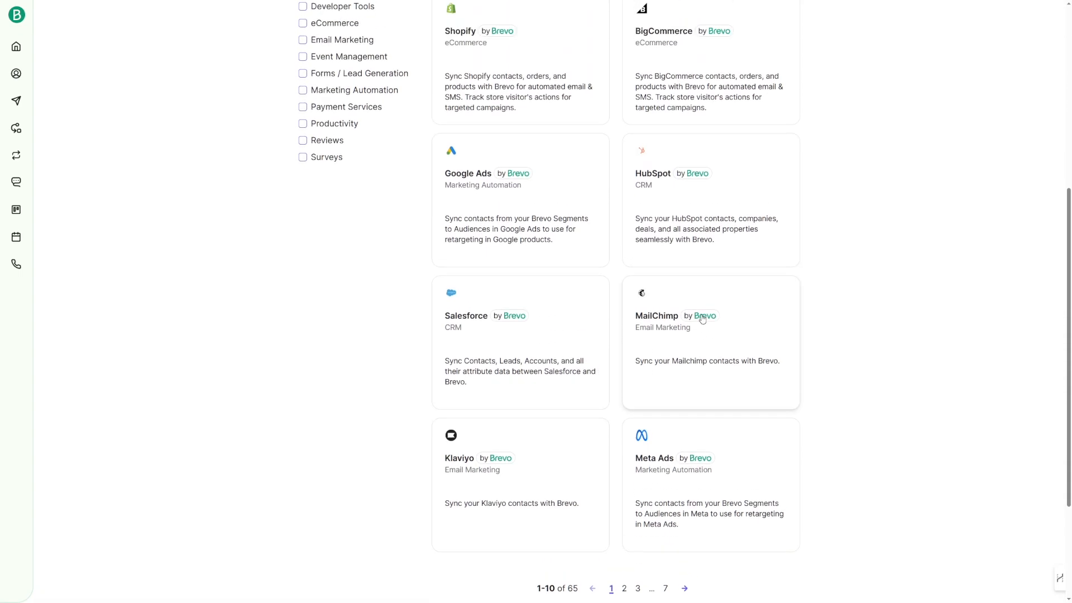
{"action": "scroll", "scroll_direction": "down", "scroll_amount": 3}
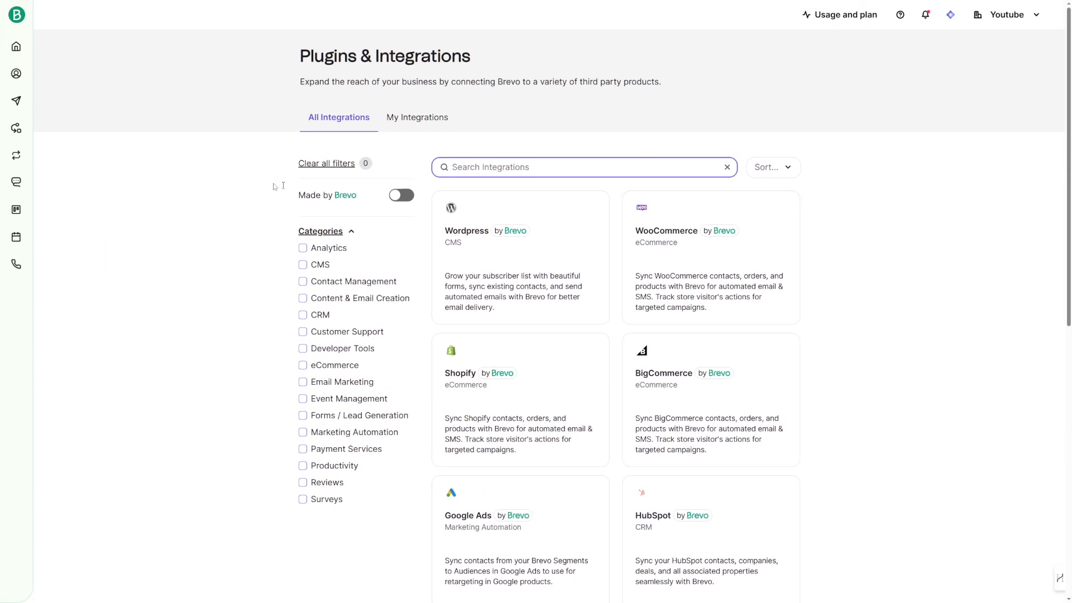
Browse Home, Contacts, Lists, Segments, Companies and Landing pages in the sidebar.
{"action": "left_click", "coordinate": [40, 40]}
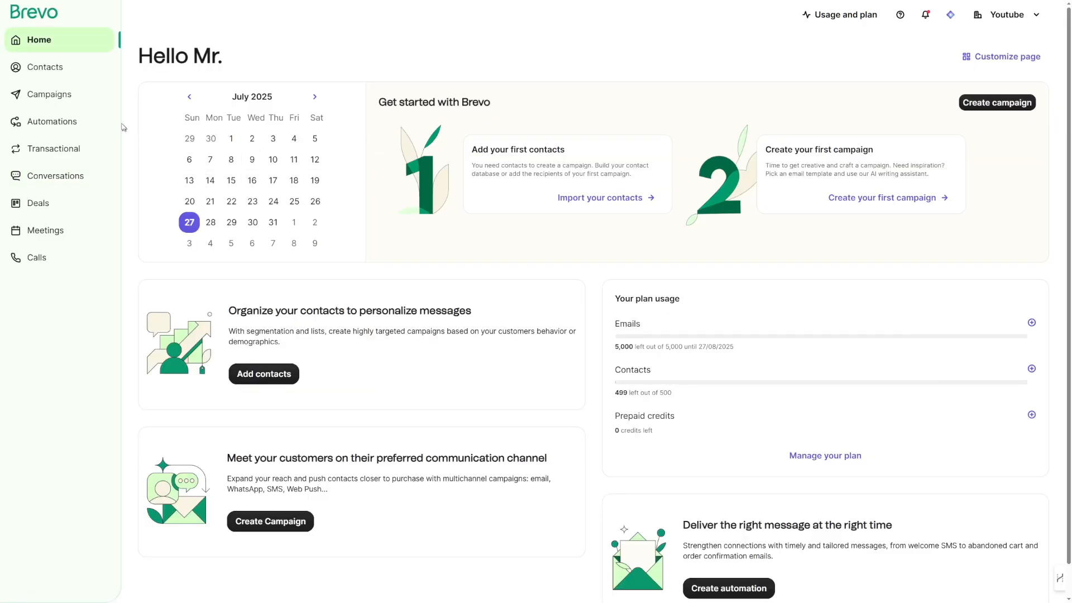
{"action": "left_click", "coordinate": [46, 66]}
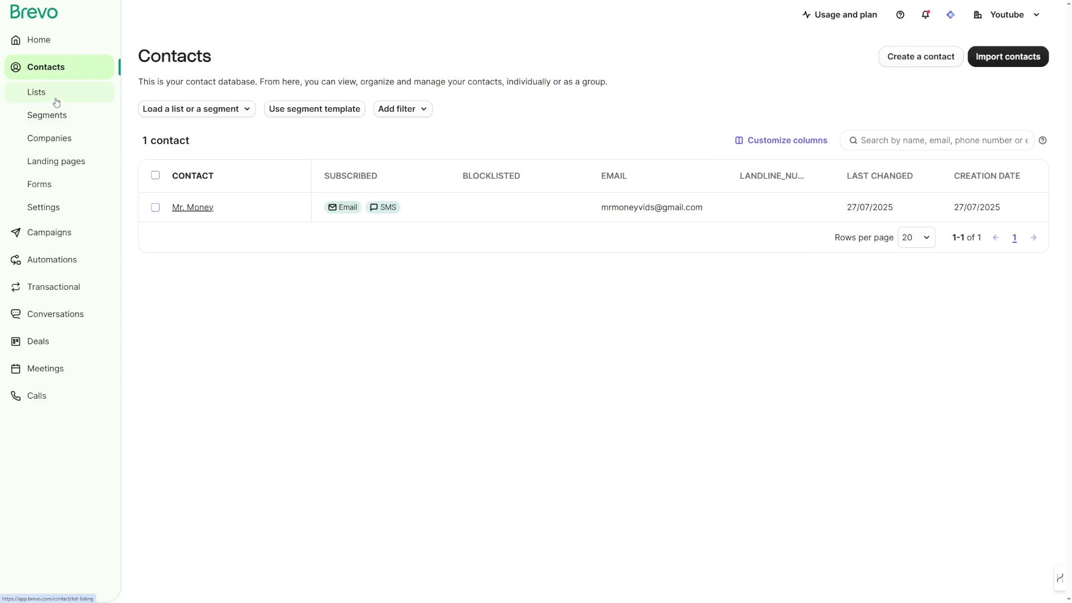
{"action": "left_click", "coordinate": [36, 92]}
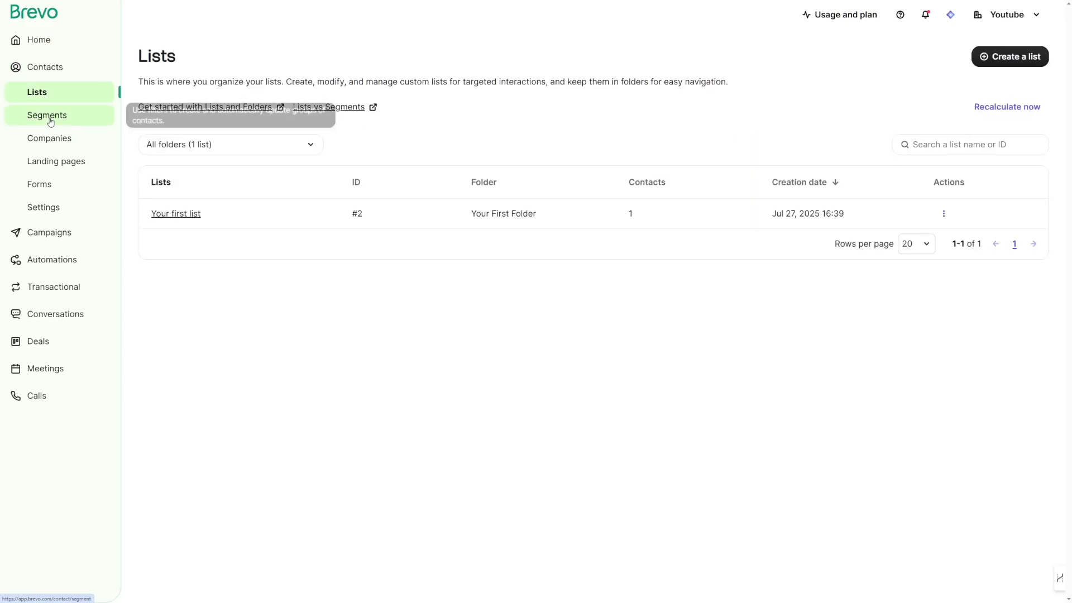
{"action": "left_click", "coordinate": [47, 115]}
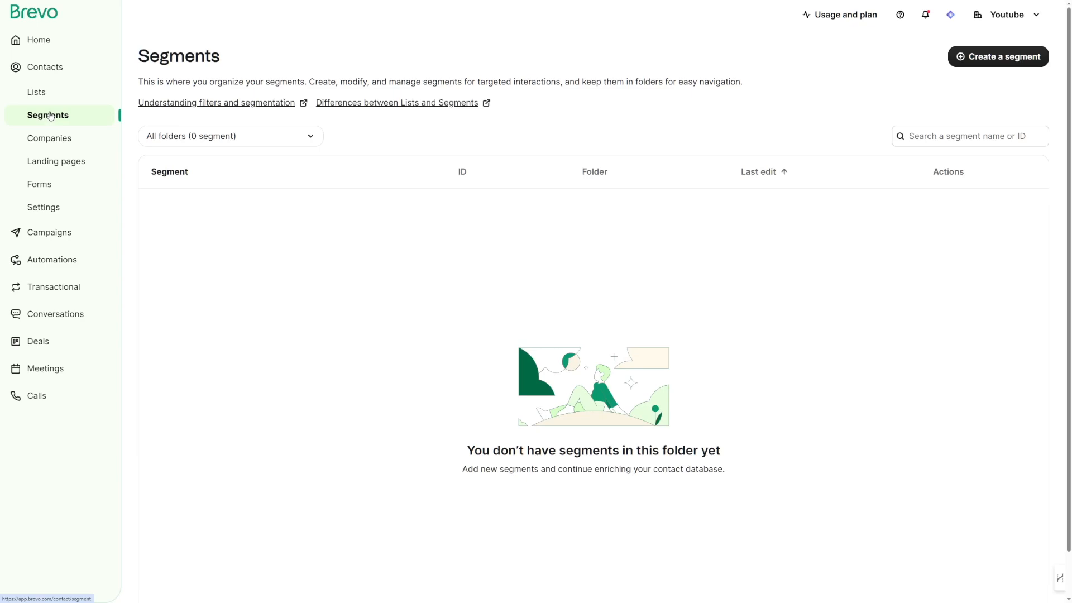
{"action": "mouse_move", "coordinate": [55, 161]}
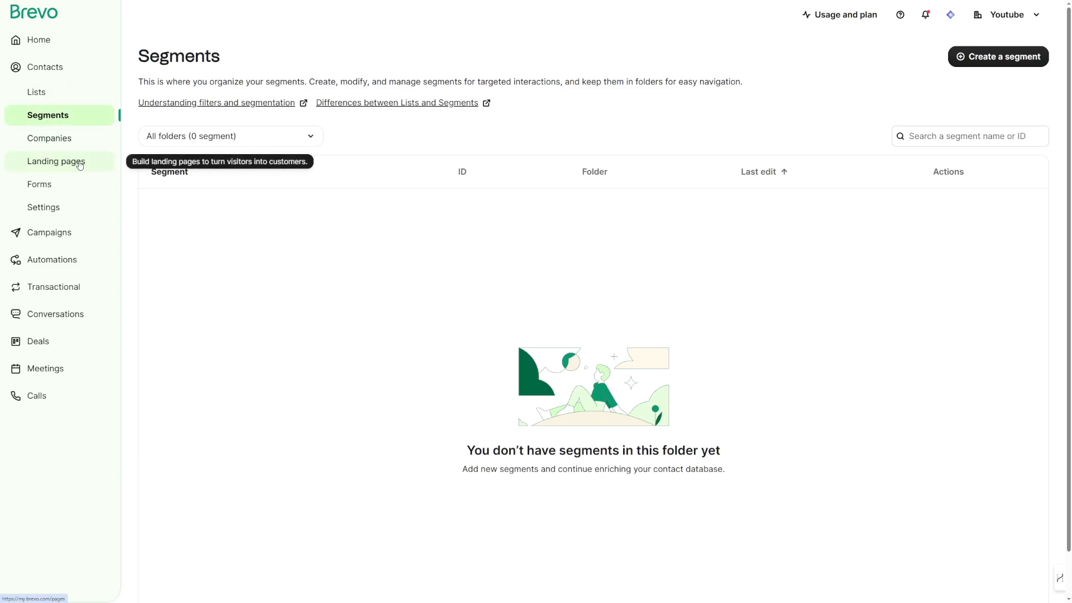
{"action": "mouse_move", "coordinate": [135, 174]}
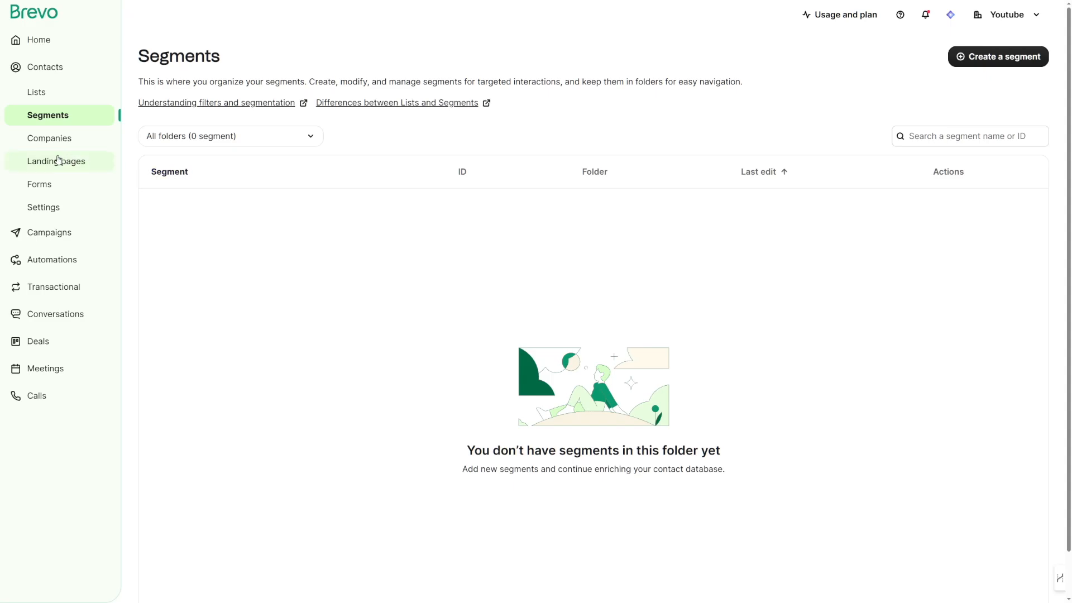
{"action": "left_click", "coordinate": [49, 138]}
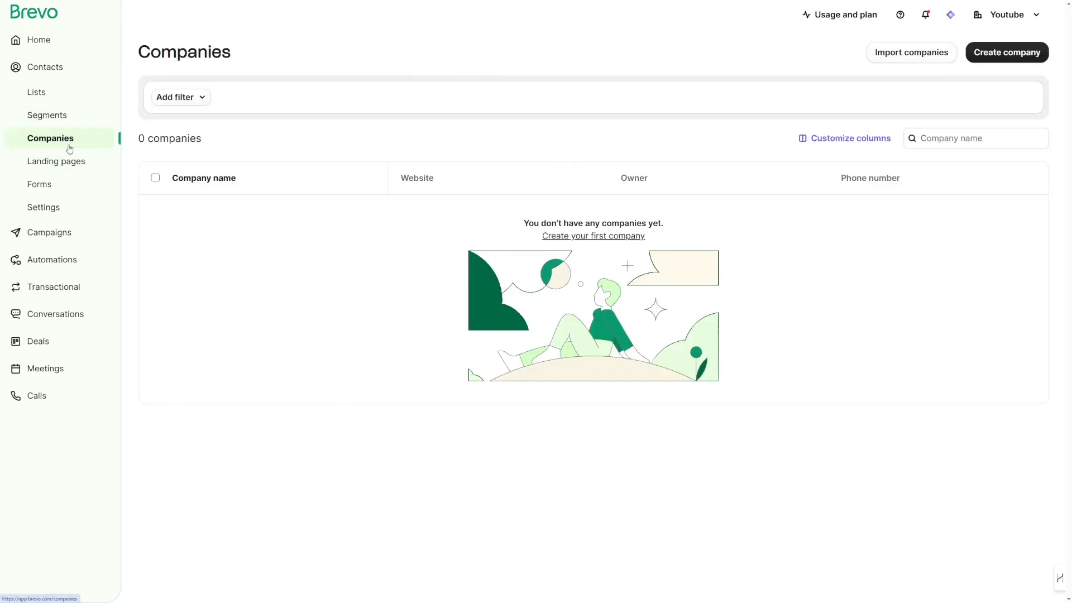
{"action": "left_click", "coordinate": [57, 160]}
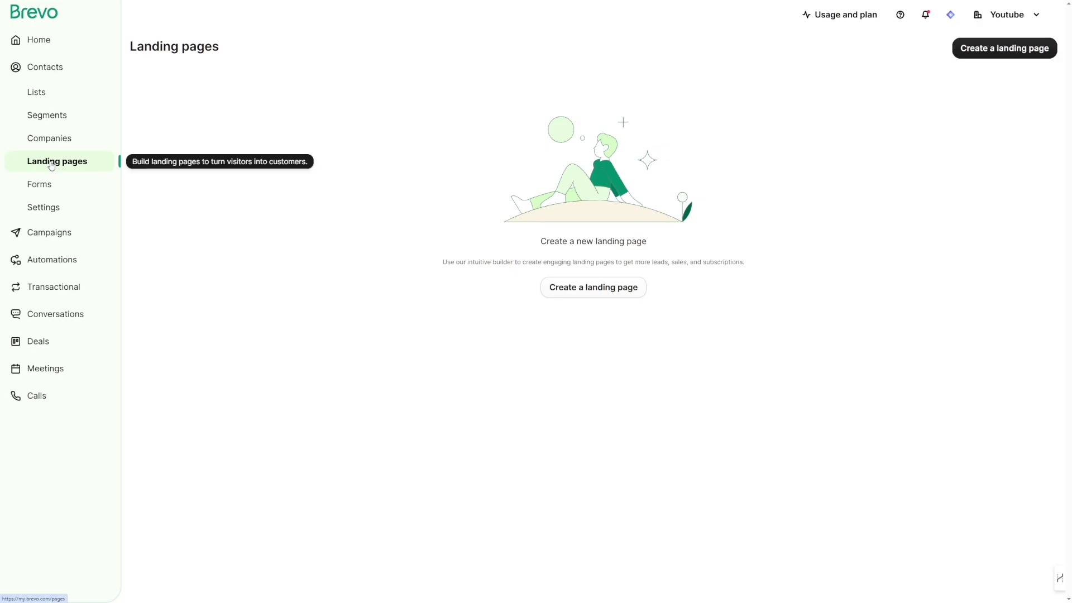
{"action": "mouse_move", "coordinate": [53, 167]}
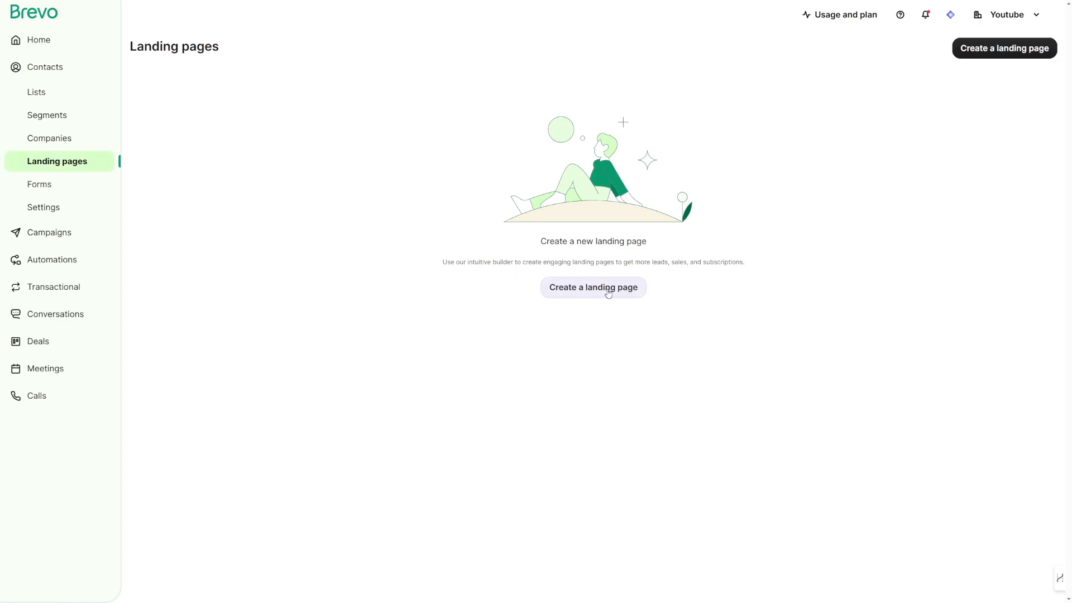
Begin a new landing page and preview the E-report lead capture template.
{"action": "left_click", "coordinate": [592, 286]}
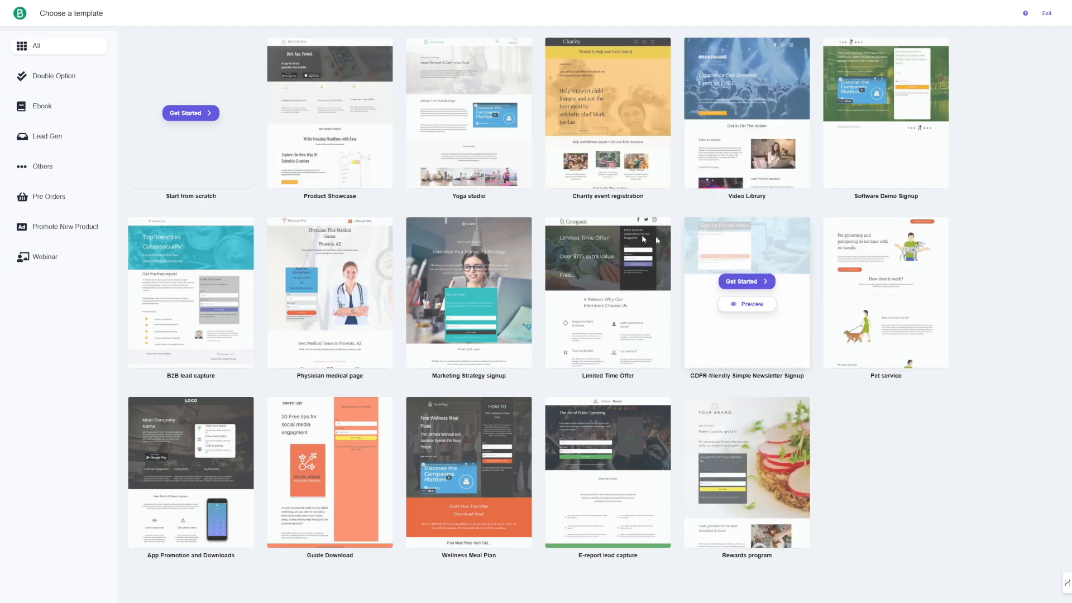
{"action": "mouse_move", "coordinate": [821, 369]}
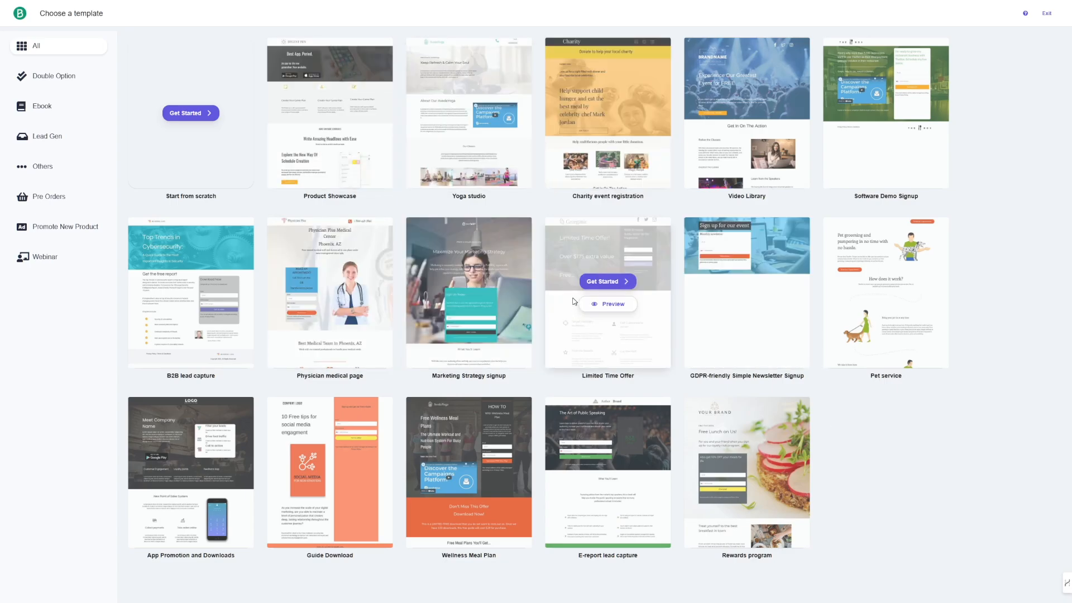
{"action": "mouse_move", "coordinate": [574, 298]}
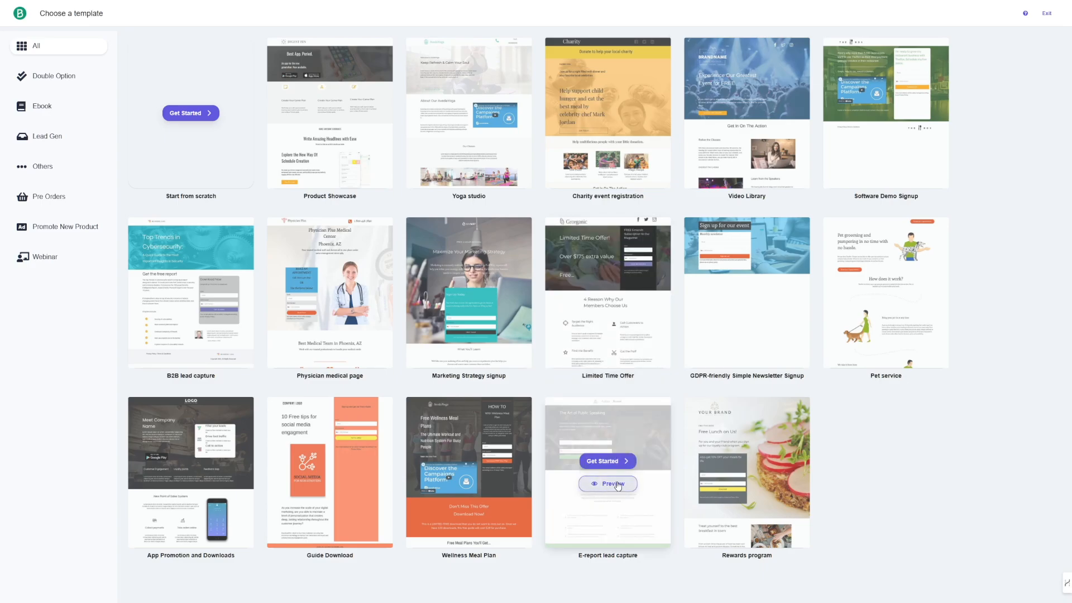
{"action": "left_click", "coordinate": [607, 483]}
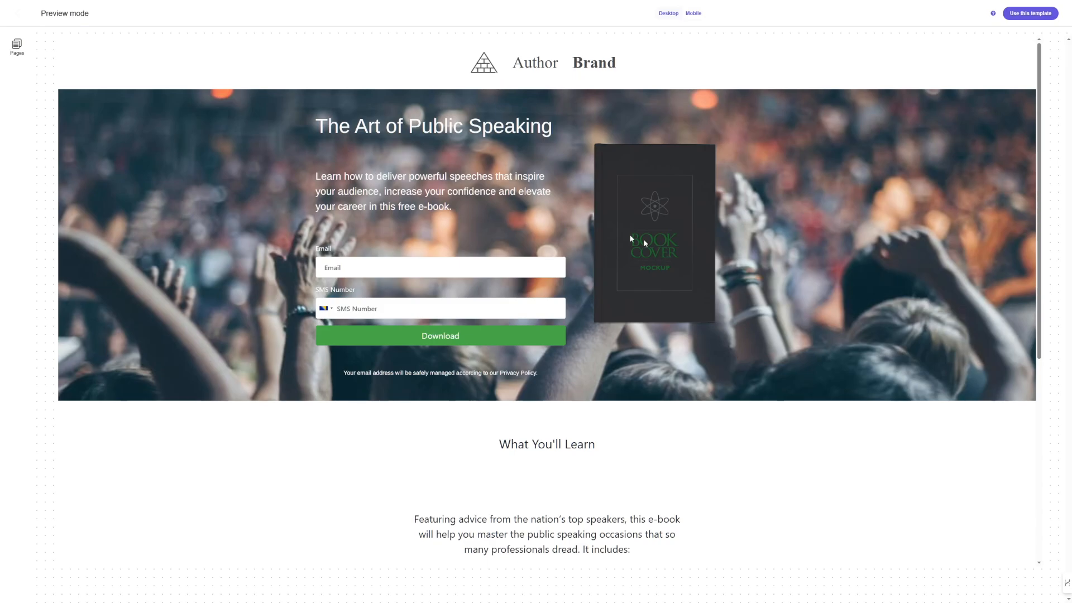
{"action": "scroll", "scroll_direction": "down", "scroll_amount": 3}
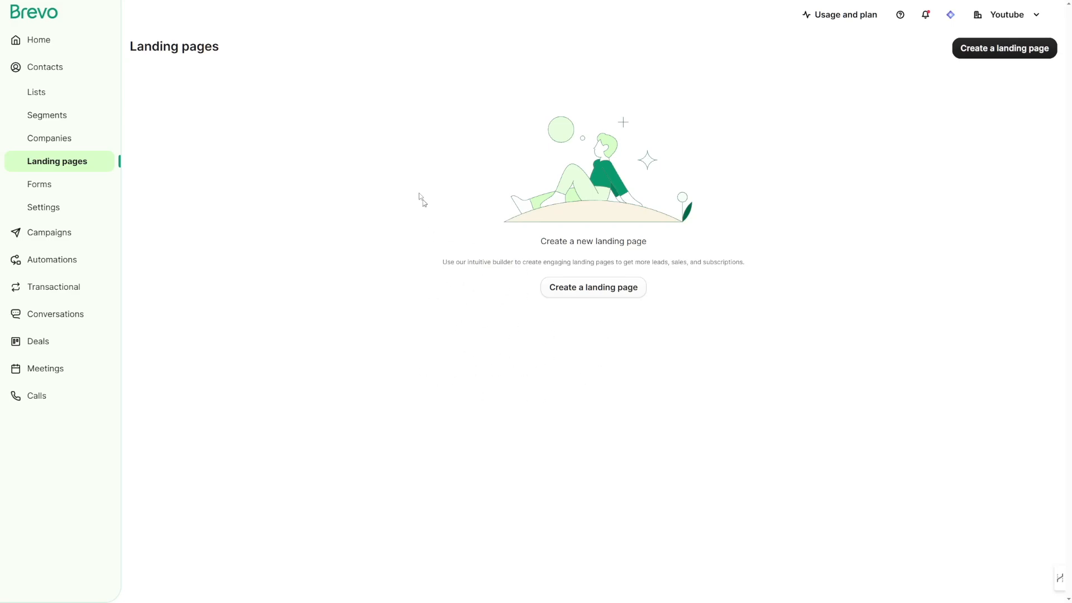
{"action": "mouse_move", "coordinate": [195, 257]}
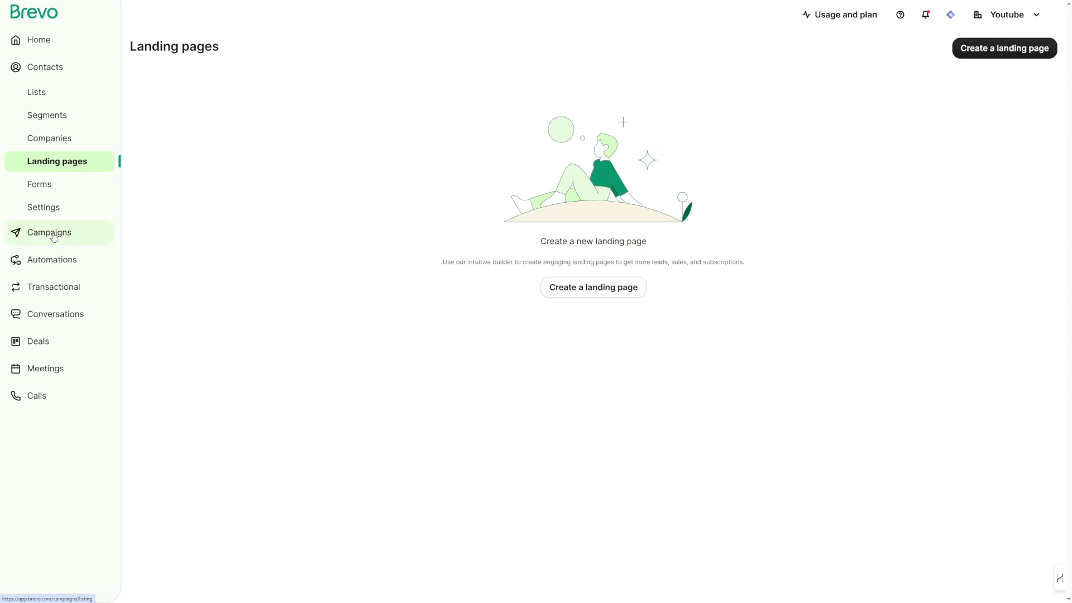
Go to the Campaigns list and bring up the new-campaign options.
{"action": "left_click", "coordinate": [49, 233]}
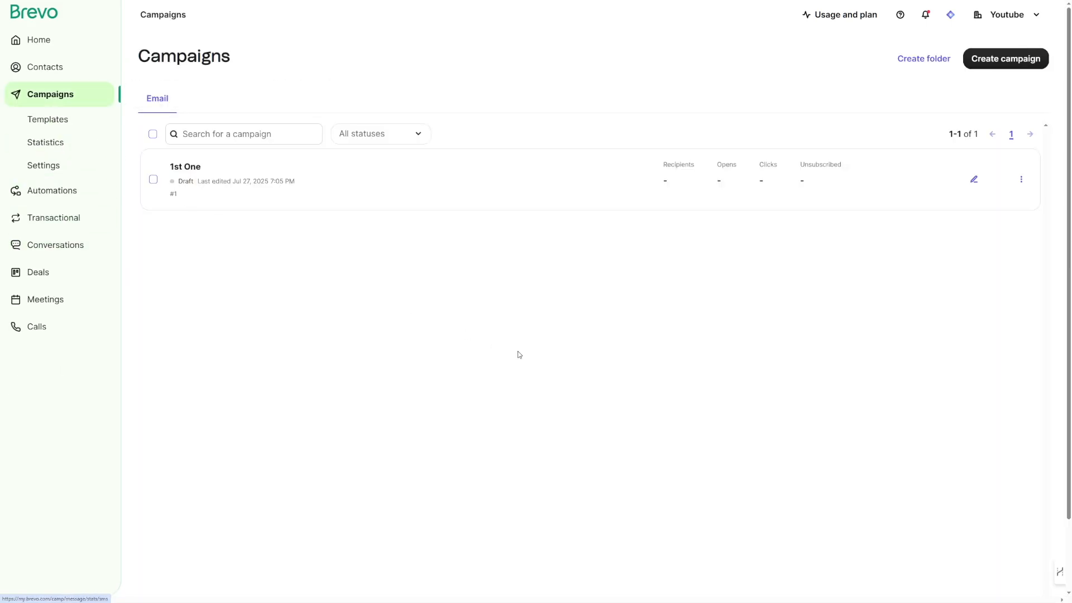
{"action": "mouse_move", "coordinate": [591, 236]}
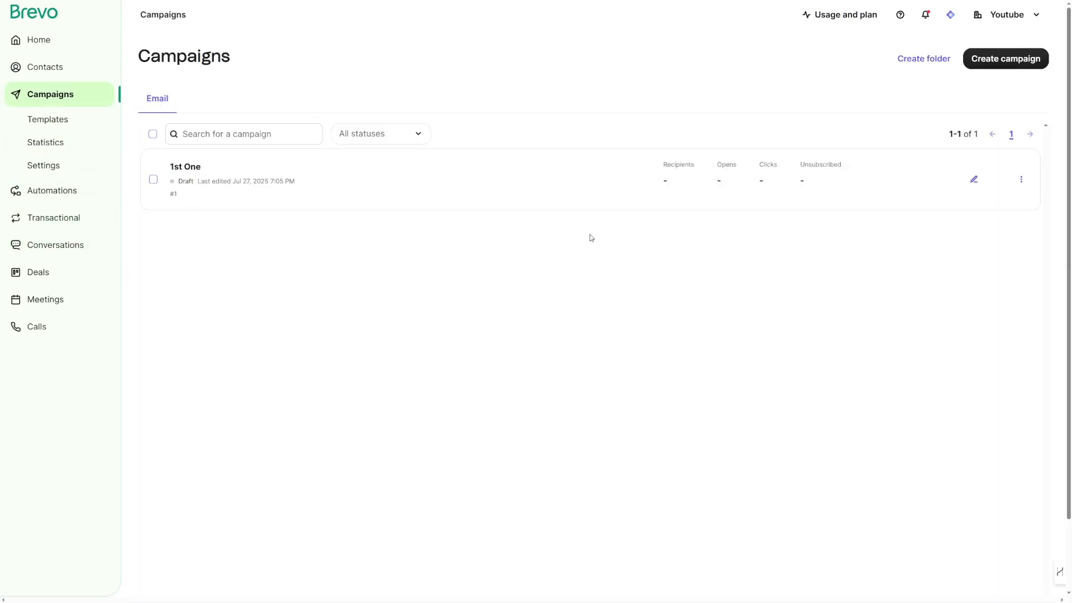
{"action": "left_click", "coordinate": [1004, 58]}
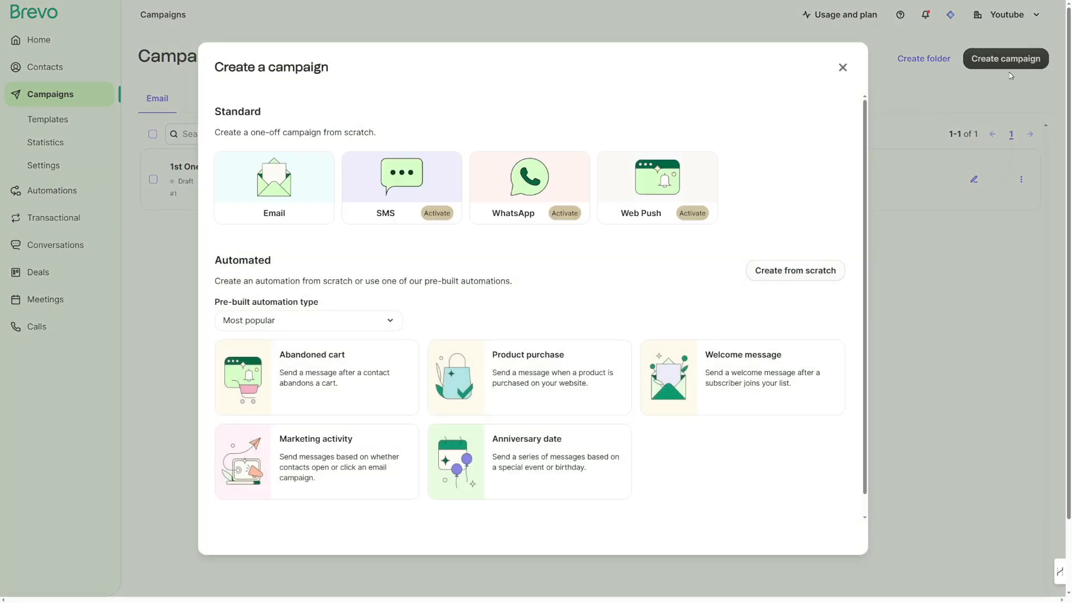
{"action": "mouse_move", "coordinate": [445, 266]}
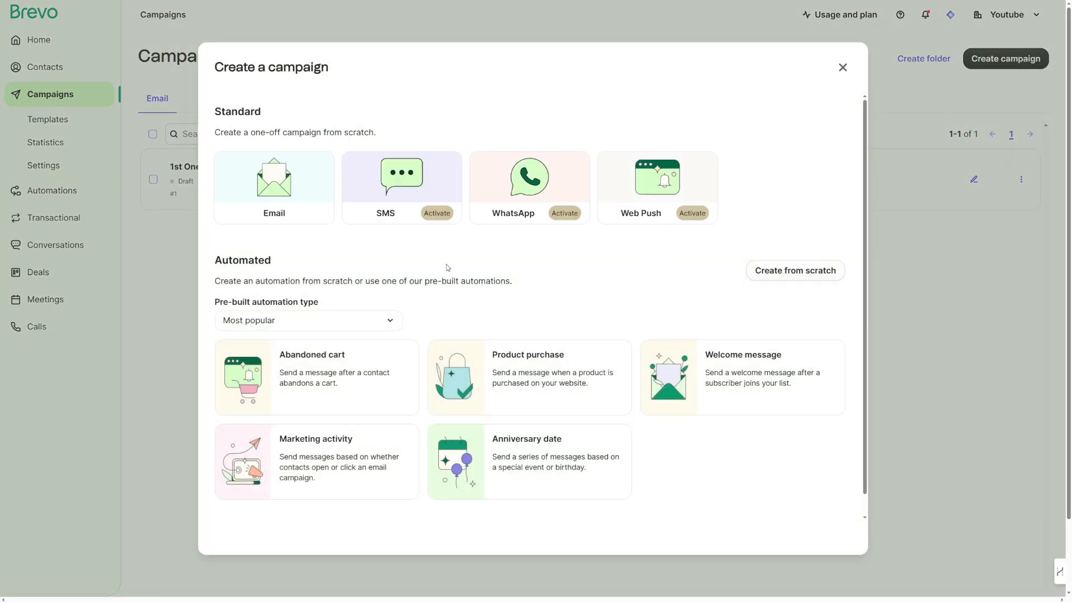
{"action": "mouse_move", "coordinate": [422, 202]}
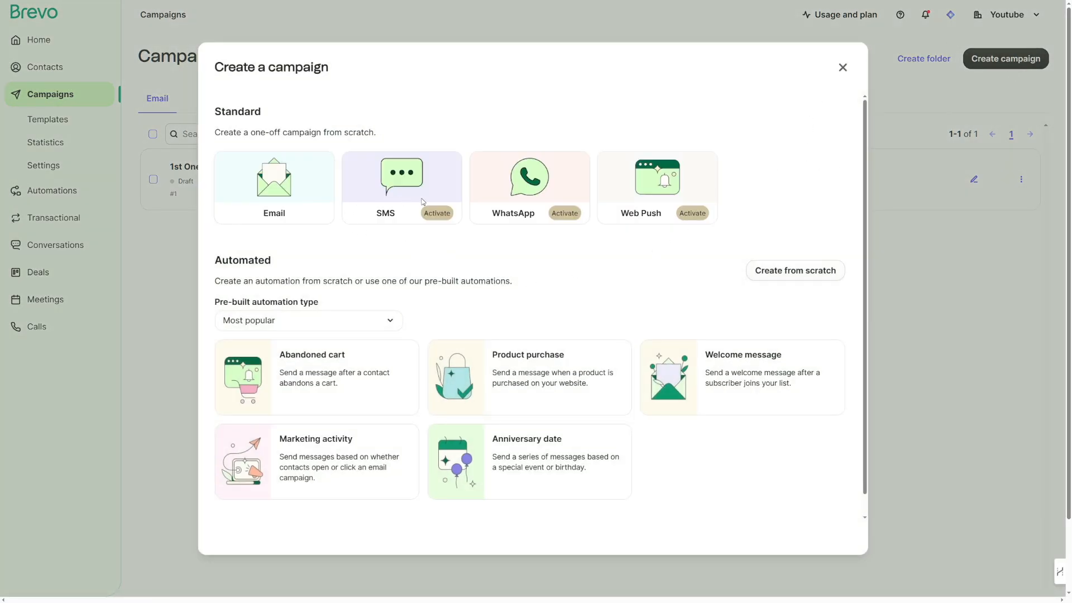
{"action": "mouse_move", "coordinate": [545, 209]}
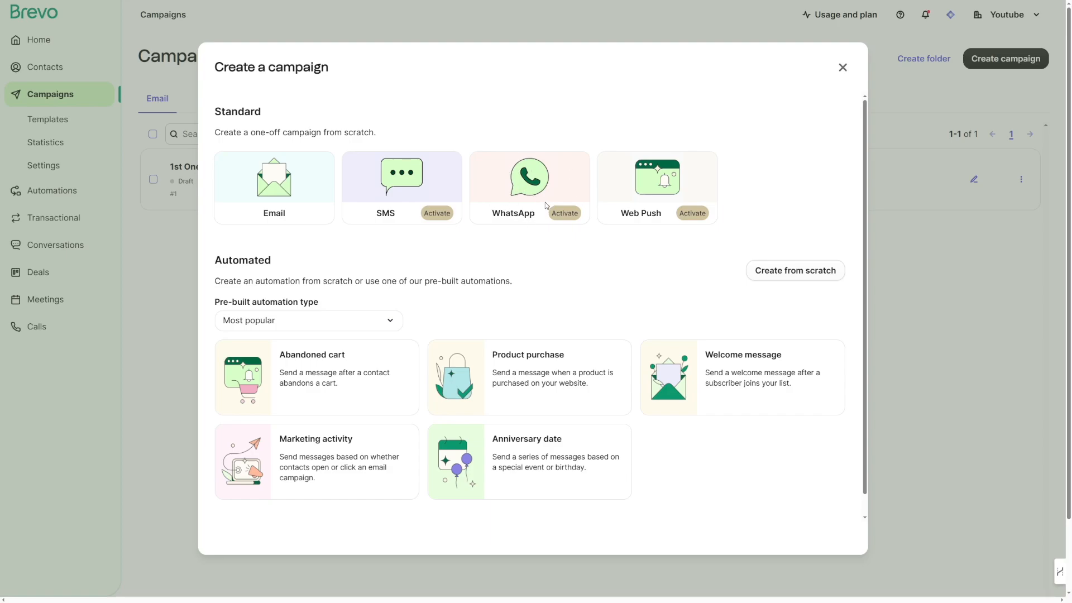
{"action": "mouse_move", "coordinate": [668, 206]}
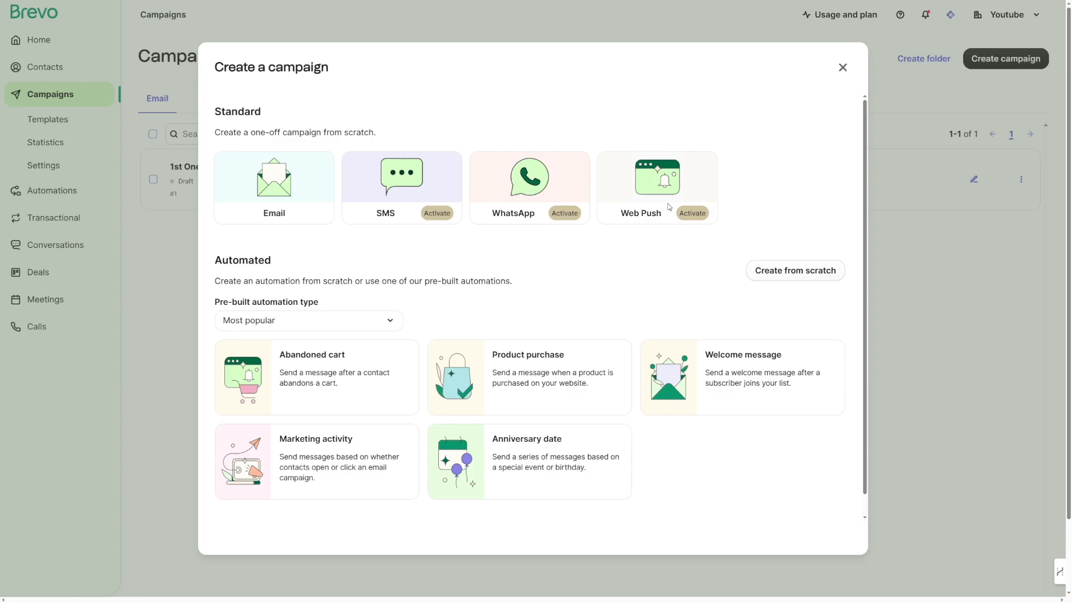
Create a regular email campaign named '2nd One' as a draft.
{"action": "left_click", "coordinate": [273, 188]}
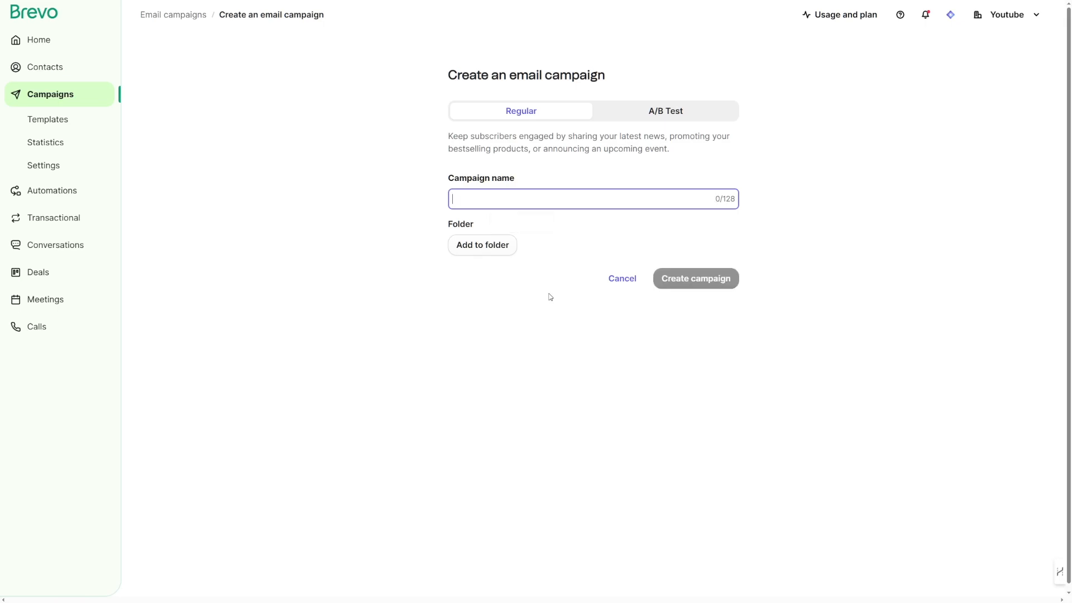
{"action": "type", "text": "2nd One"}
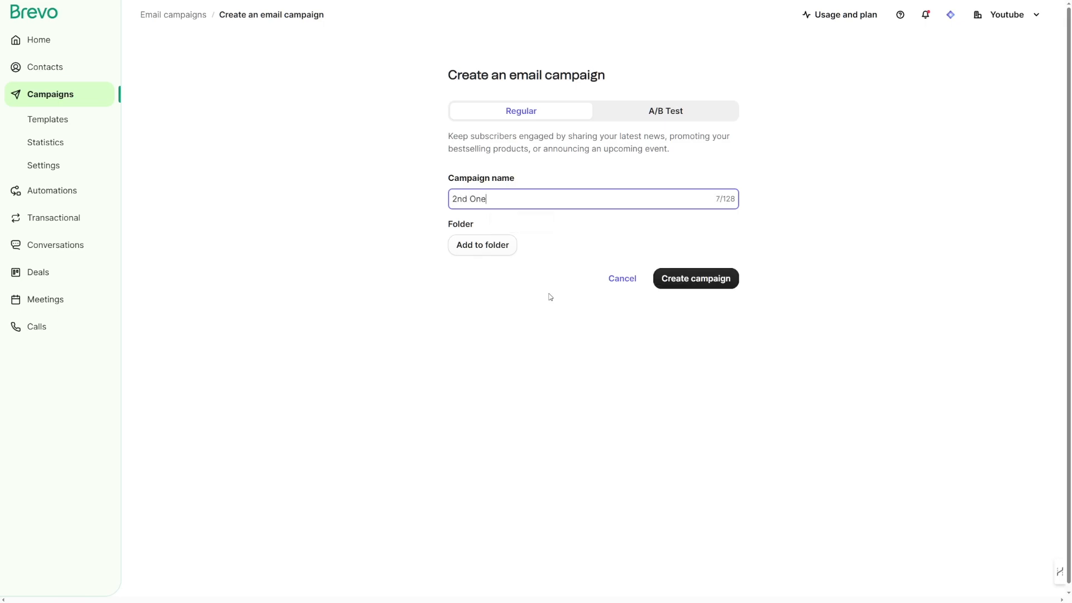
{"action": "left_click", "coordinate": [694, 278]}
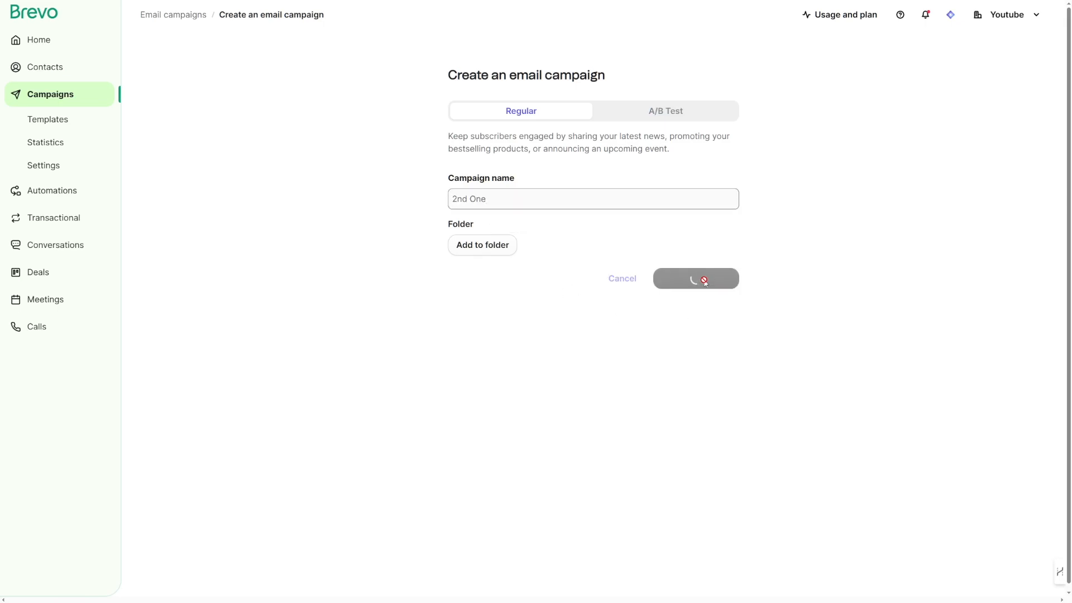
{"action": "left_click", "coordinate": [695, 278]}
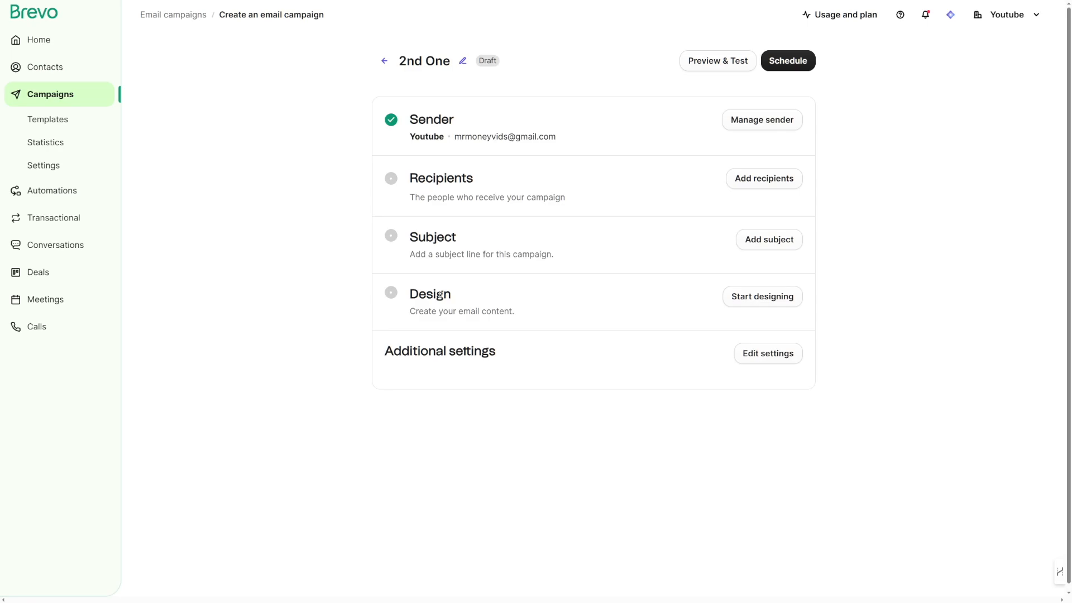
{"action": "mouse_move", "coordinate": [686, 321]}
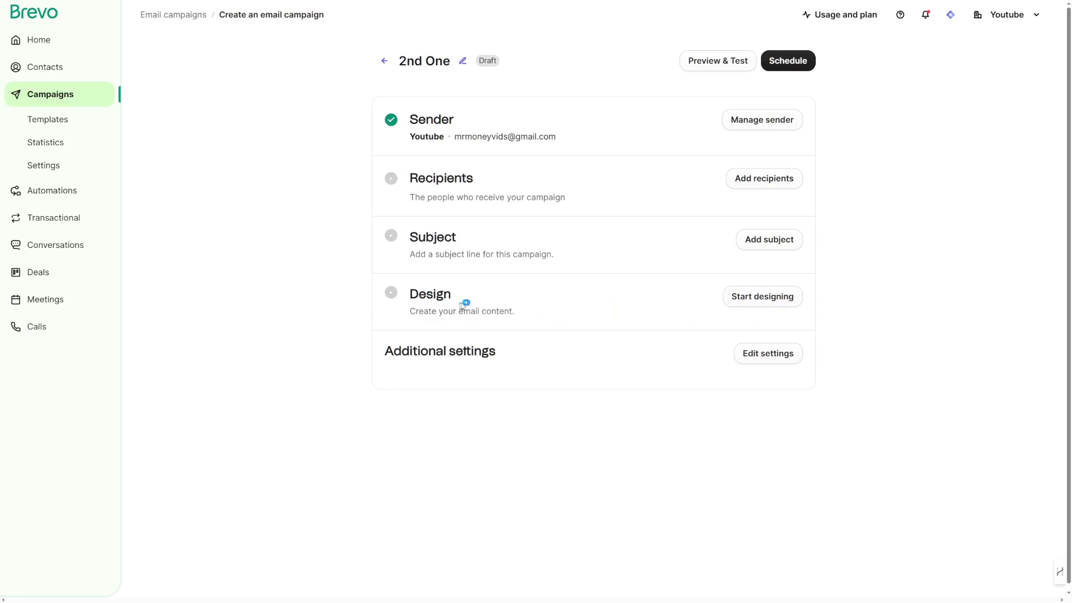
Design the email from the 'Sell a product' basic template and dismiss the Design tab announcement.
{"action": "left_click", "coordinate": [760, 296]}
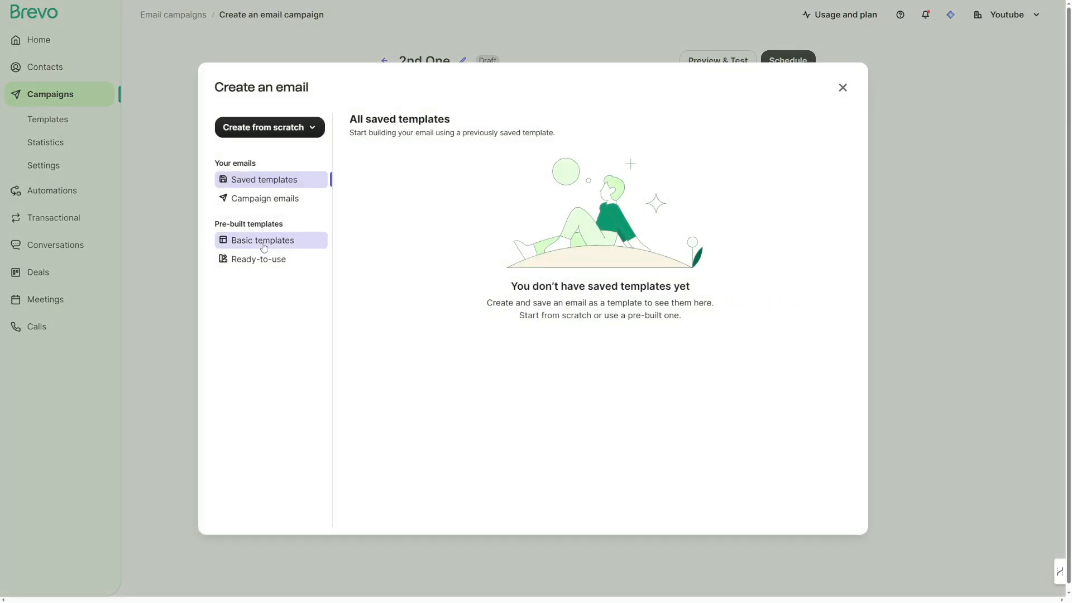
{"action": "left_click", "coordinate": [261, 240]}
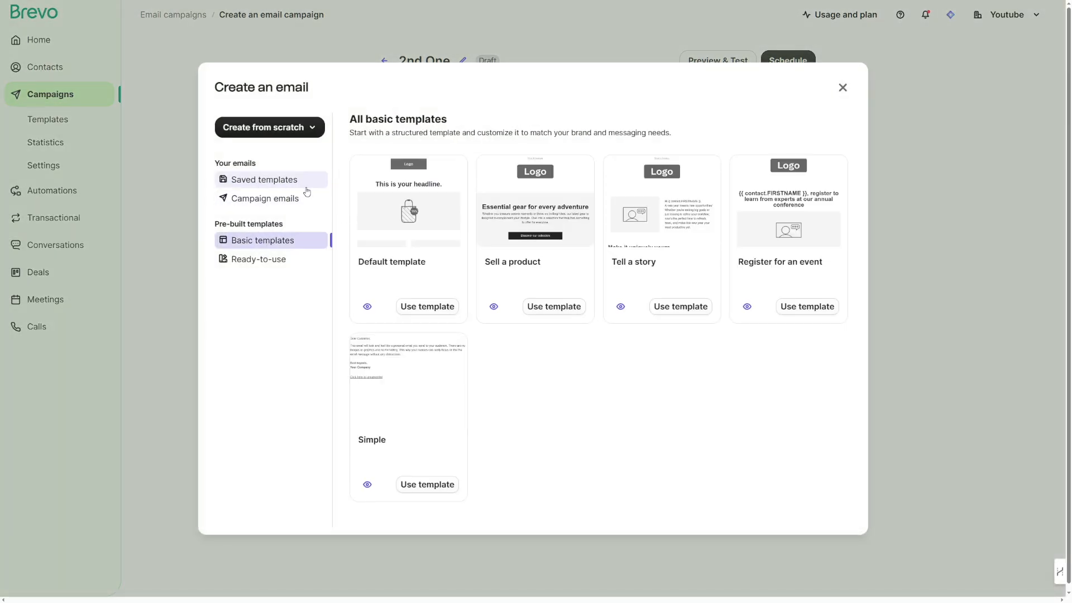
{"action": "mouse_move", "coordinate": [546, 349]}
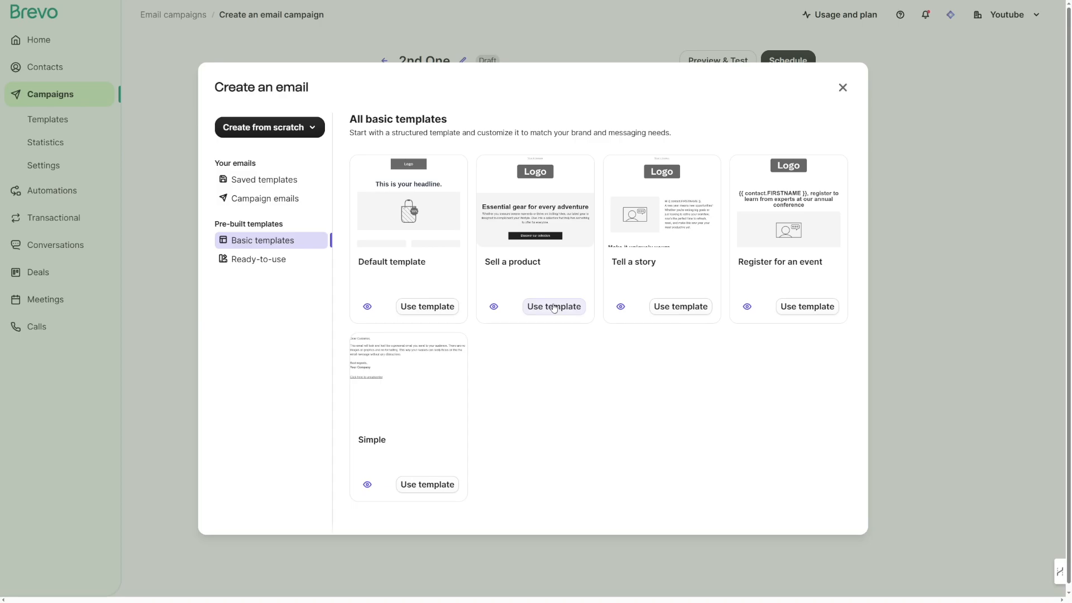
{"action": "left_click", "coordinate": [554, 306]}
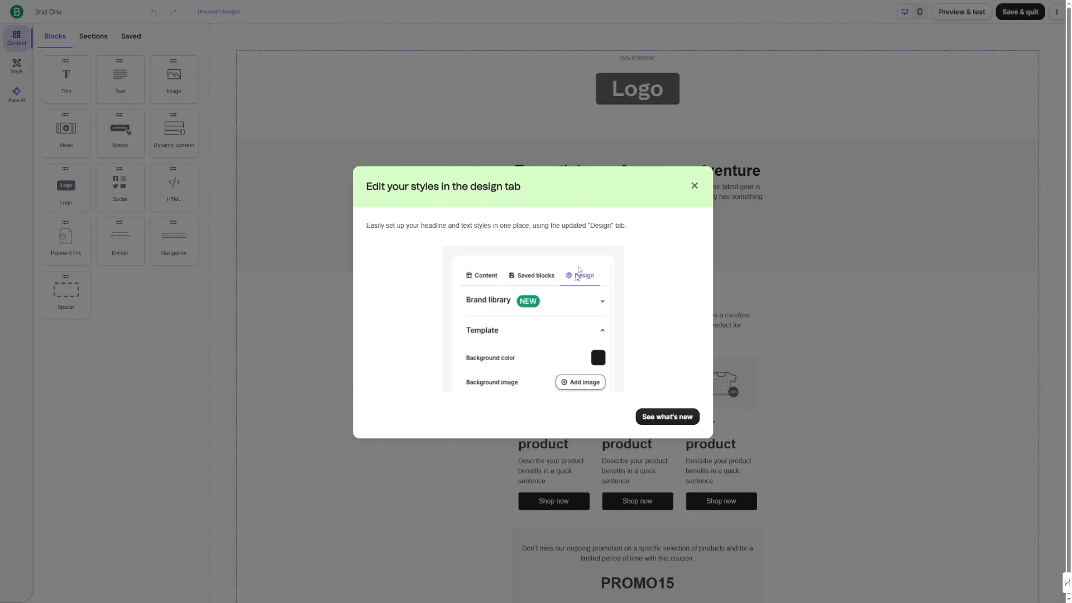
{"action": "left_click", "coordinate": [693, 185]}
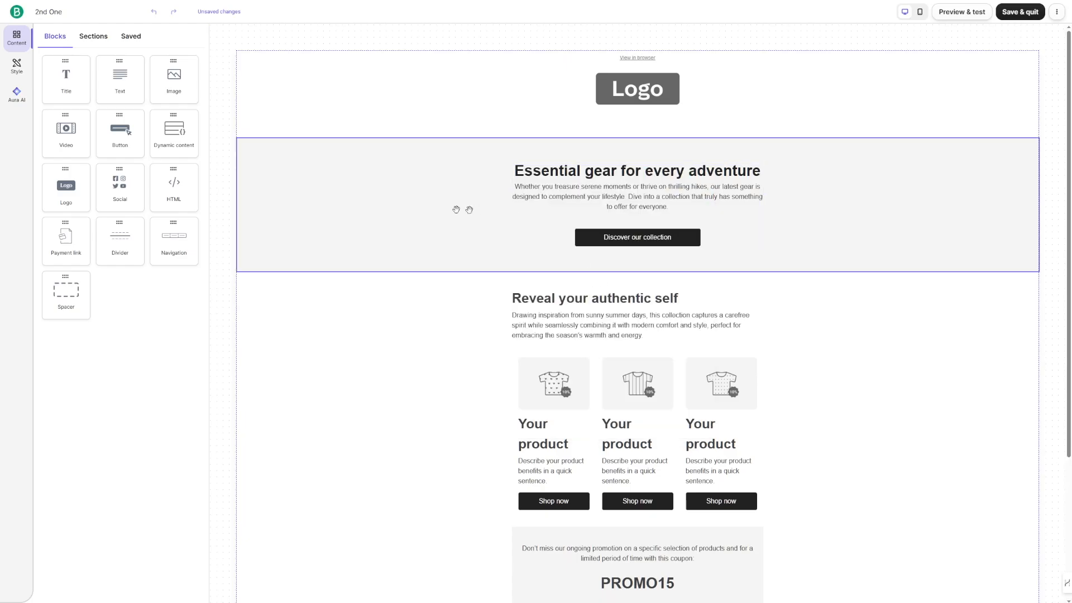
Select the intro paragraph block and look through the email layout.
{"action": "left_click", "coordinate": [635, 196]}
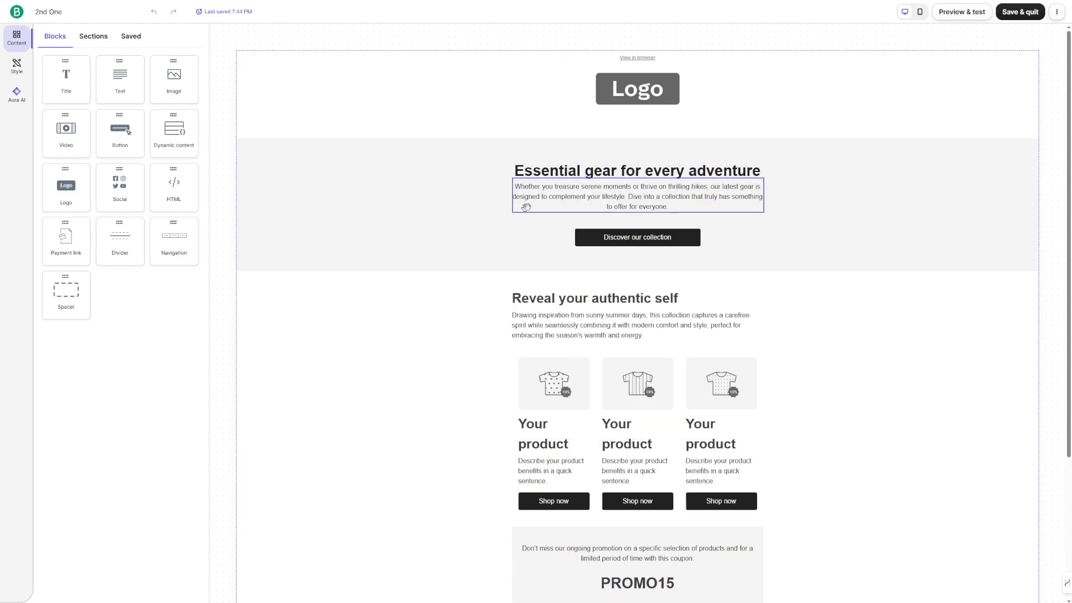
{"action": "scroll", "scroll_direction": "down", "scroll_amount": 3}
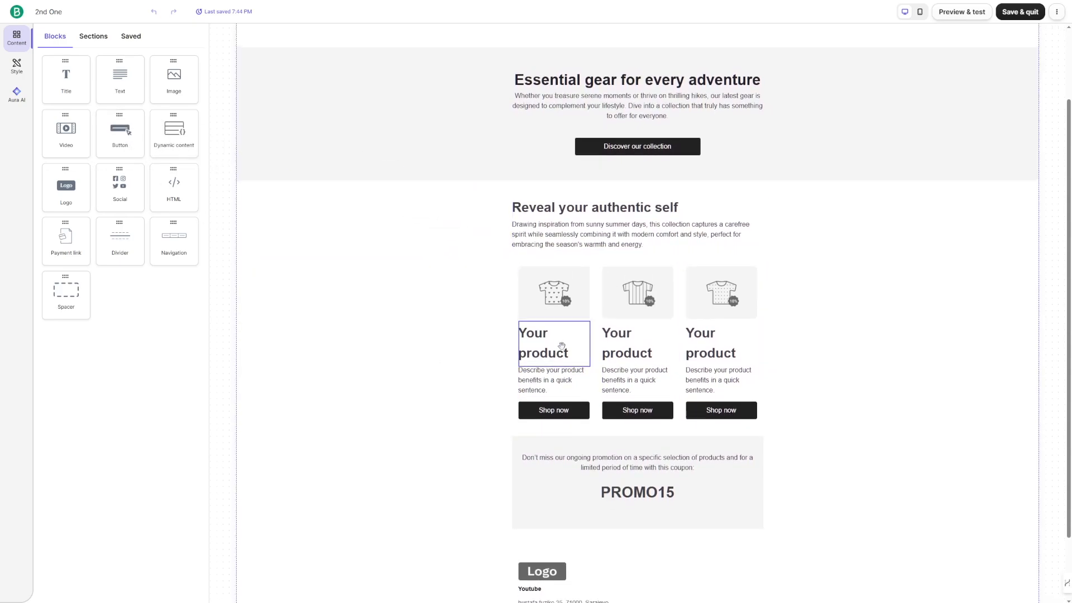
{"action": "scroll", "scroll_direction": "up", "scroll_amount": 3}
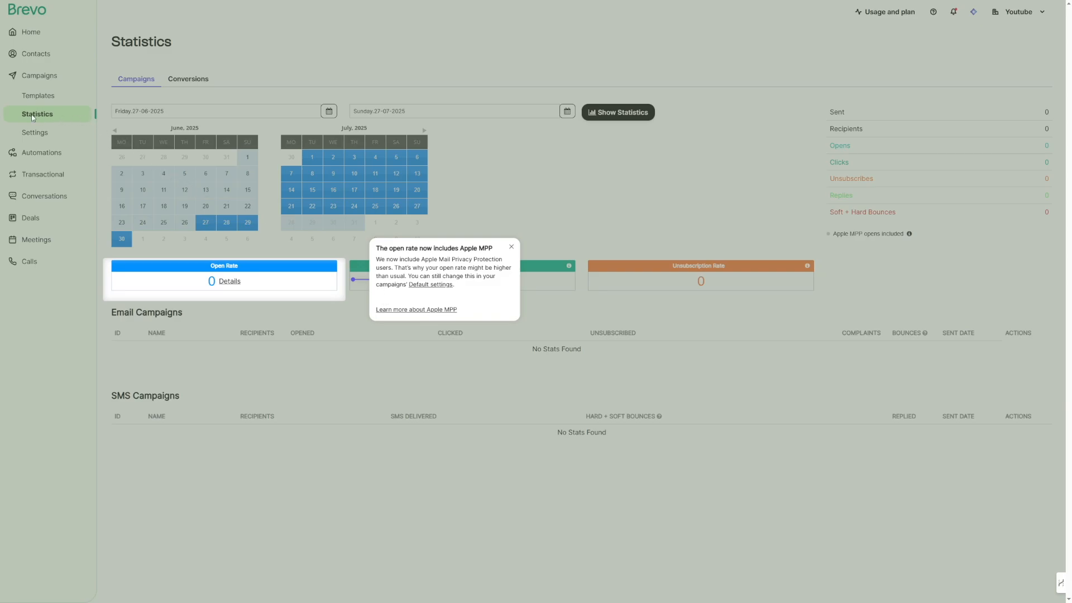
{"action": "mouse_move", "coordinate": [62, 124]}
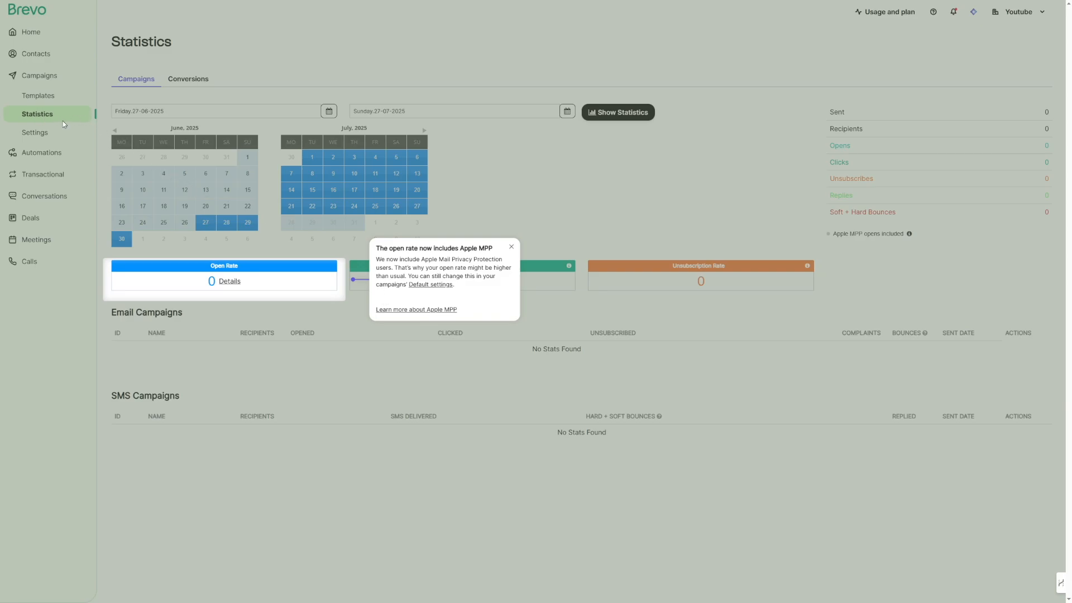
Dismiss the open rate notice on Statistics and move to the Automations section.
{"action": "left_click", "coordinate": [510, 248]}
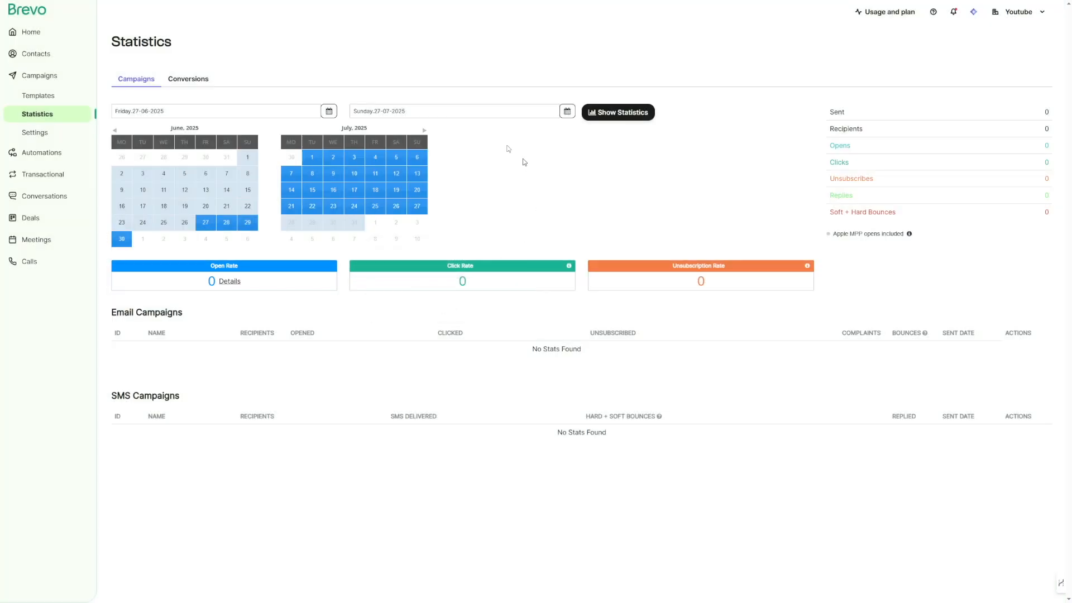
{"action": "mouse_move", "coordinate": [422, 380]}
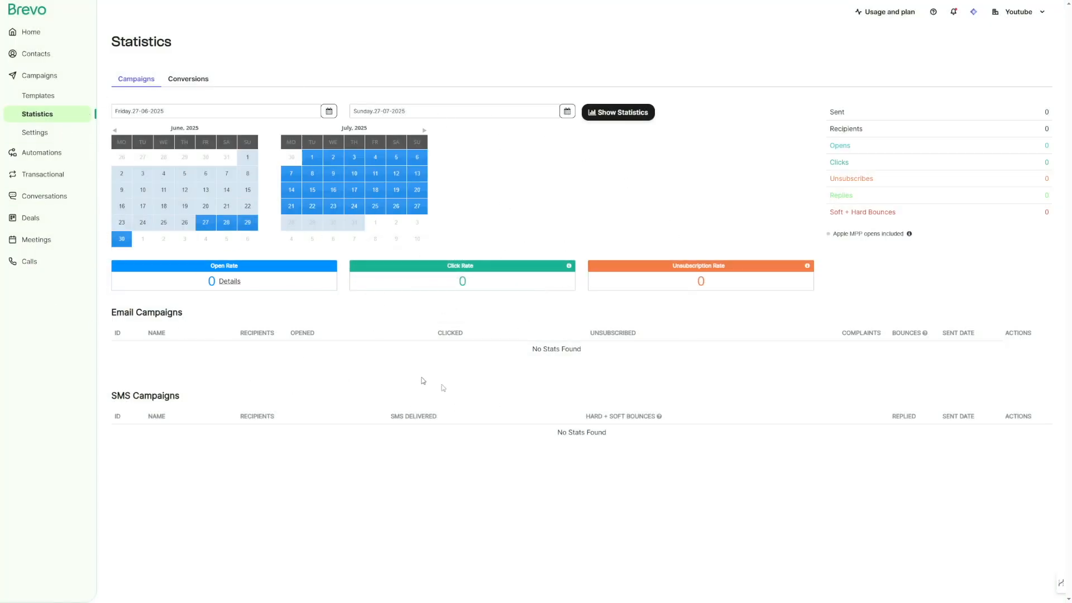
{"action": "mouse_move", "coordinate": [40, 152]}
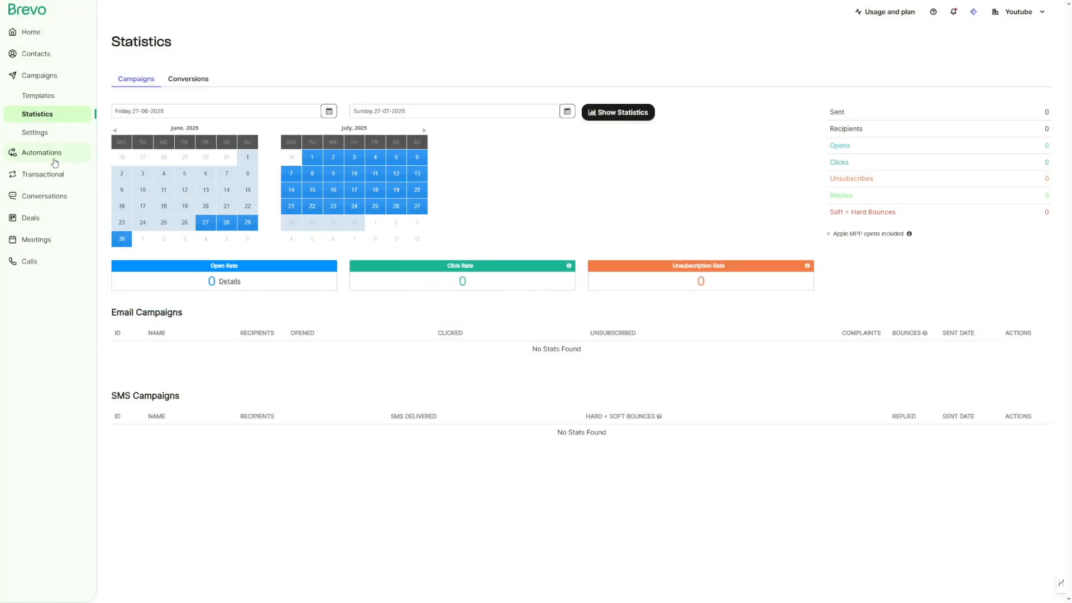
{"action": "left_click", "coordinate": [40, 152]}
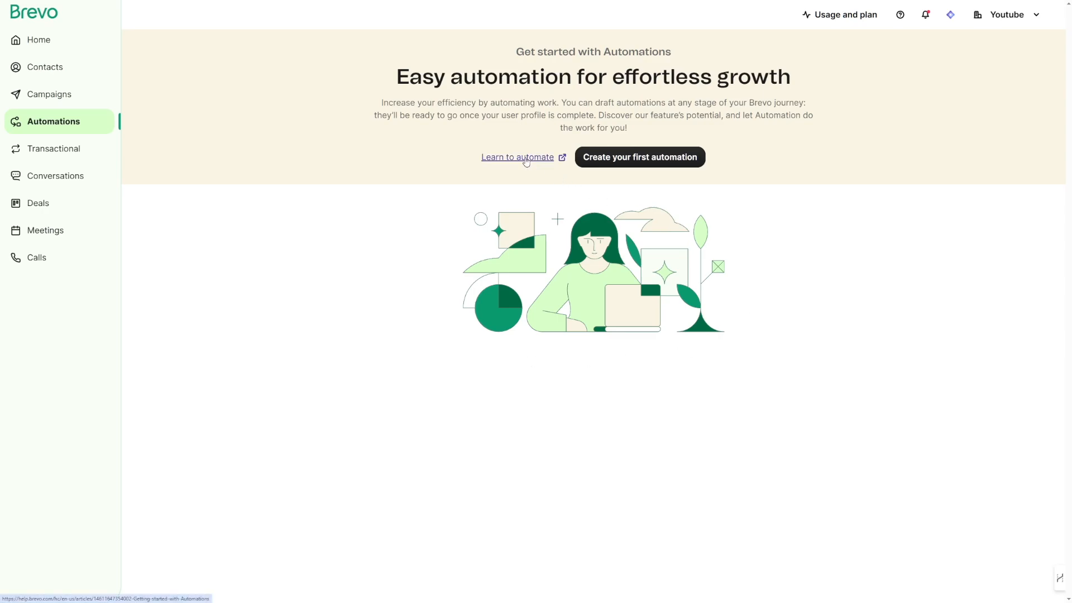
{"action": "mouse_move", "coordinate": [513, 164]}
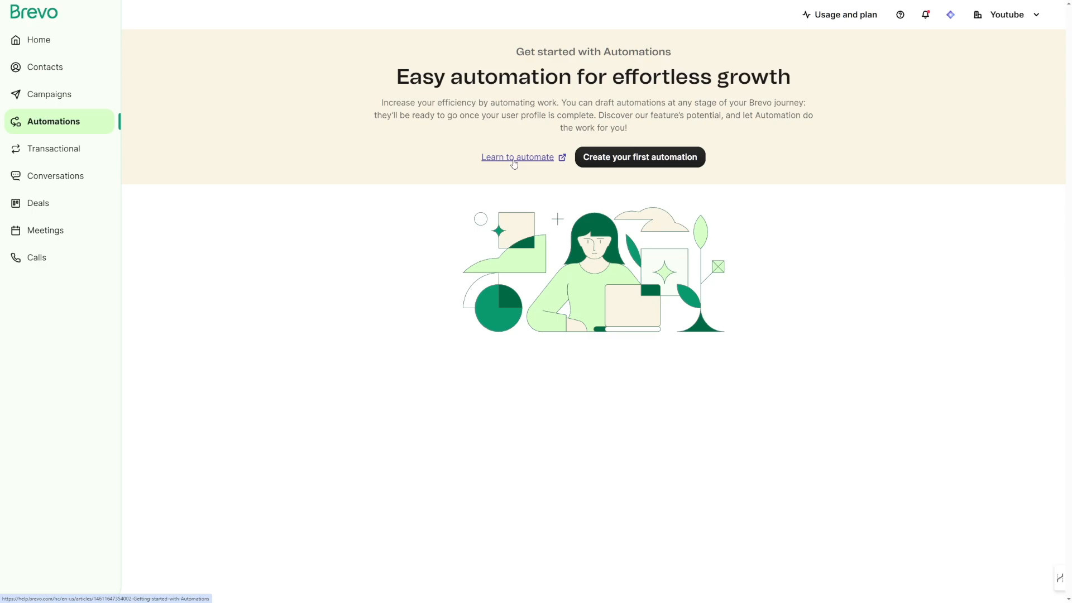
Read through the Help Center guide on getting started with Automations.
{"action": "left_click", "coordinate": [517, 157]}
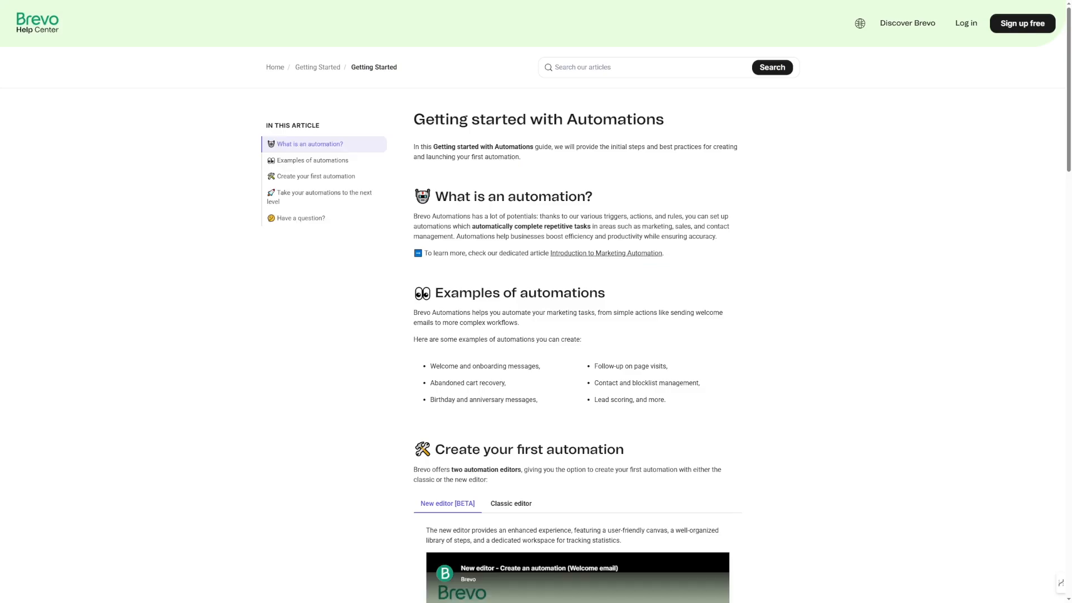
{"action": "mouse_move", "coordinate": [803, 269]}
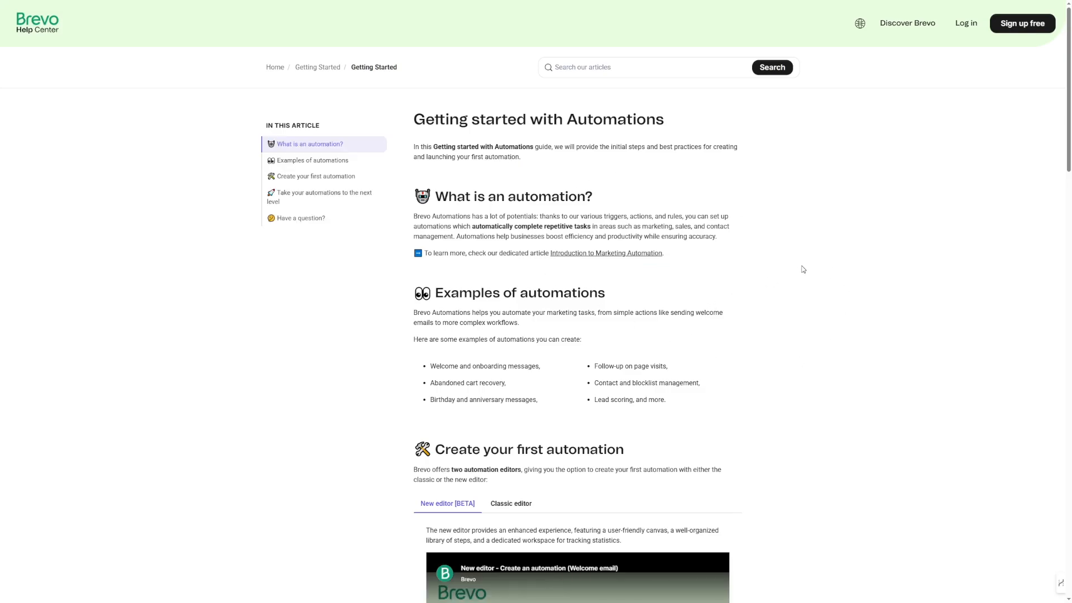
{"action": "scroll", "scroll_direction": "down", "scroll_amount": 3}
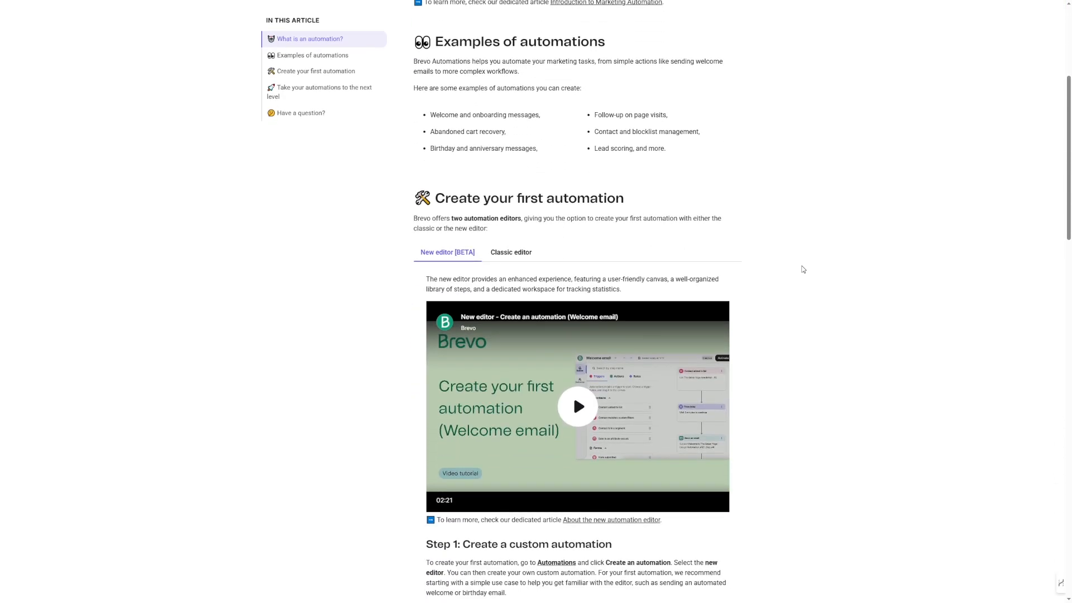
{"action": "scroll", "scroll_direction": "down", "scroll_amount": 3}
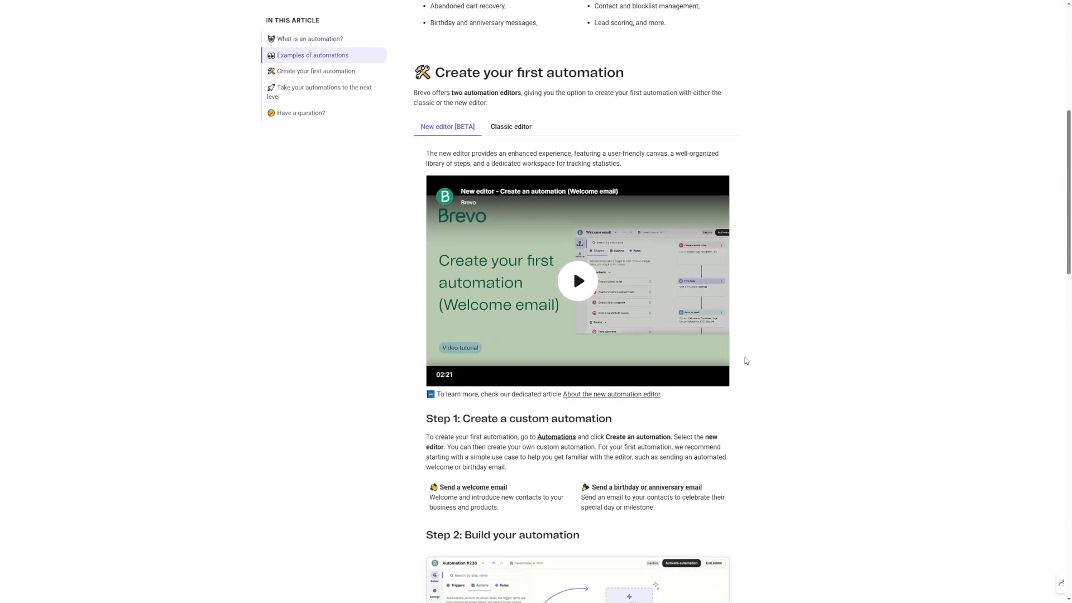
{"action": "scroll", "scroll_direction": "down", "scroll_amount": 3}
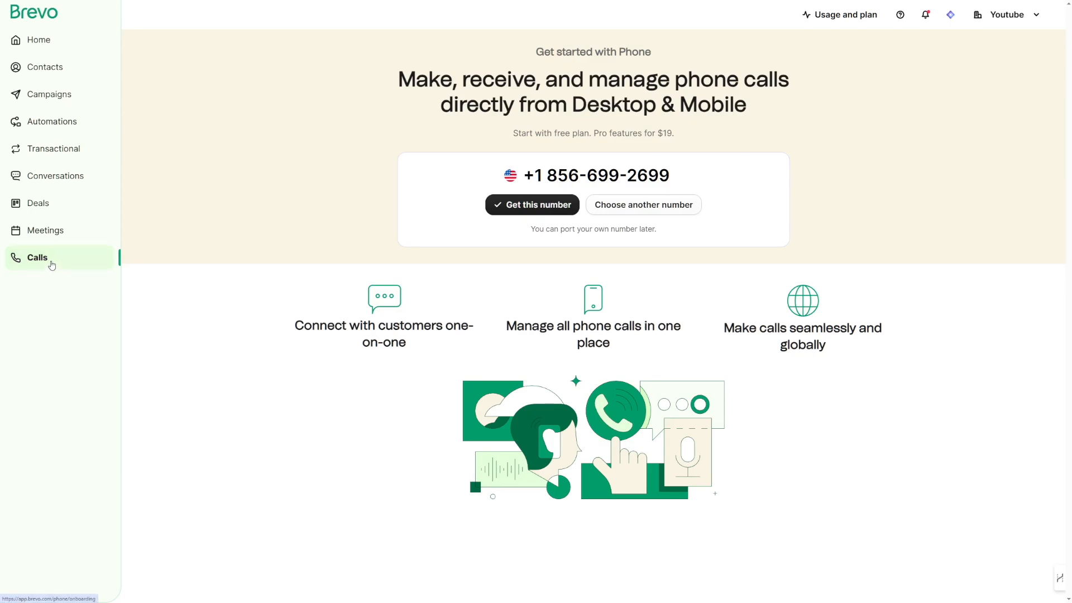
{"action": "mouse_move", "coordinate": [38, 256]}
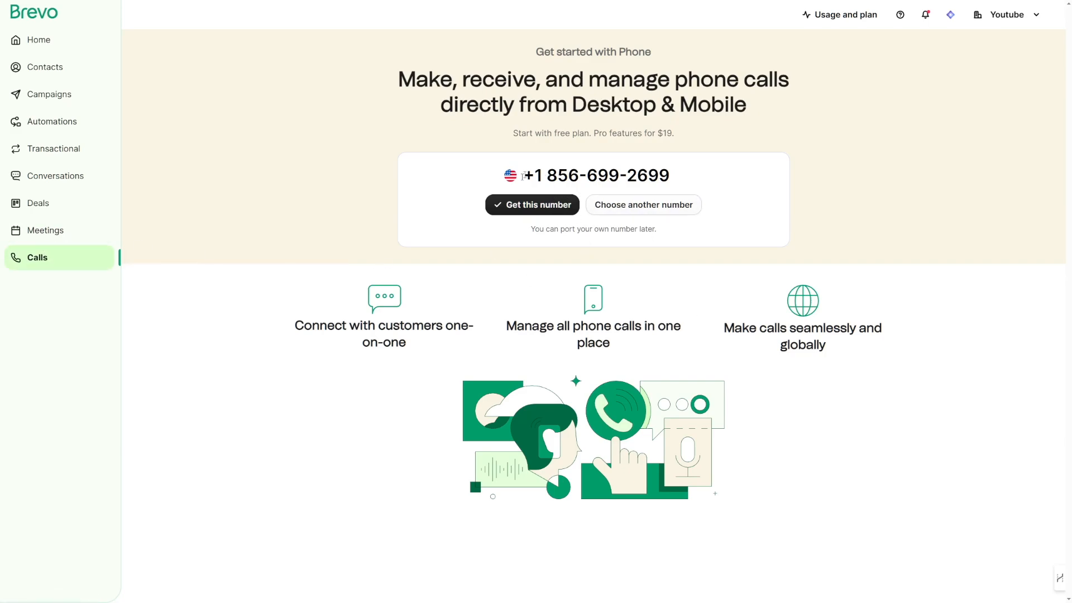
{"action": "mouse_move", "coordinate": [613, 129]}
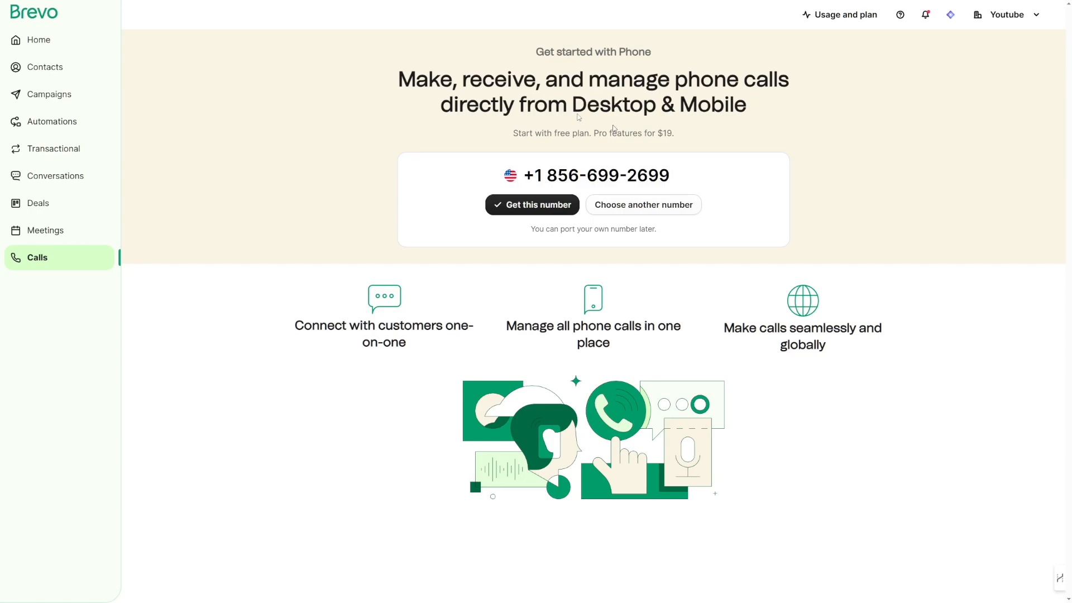
{"action": "mouse_move", "coordinate": [642, 205]}
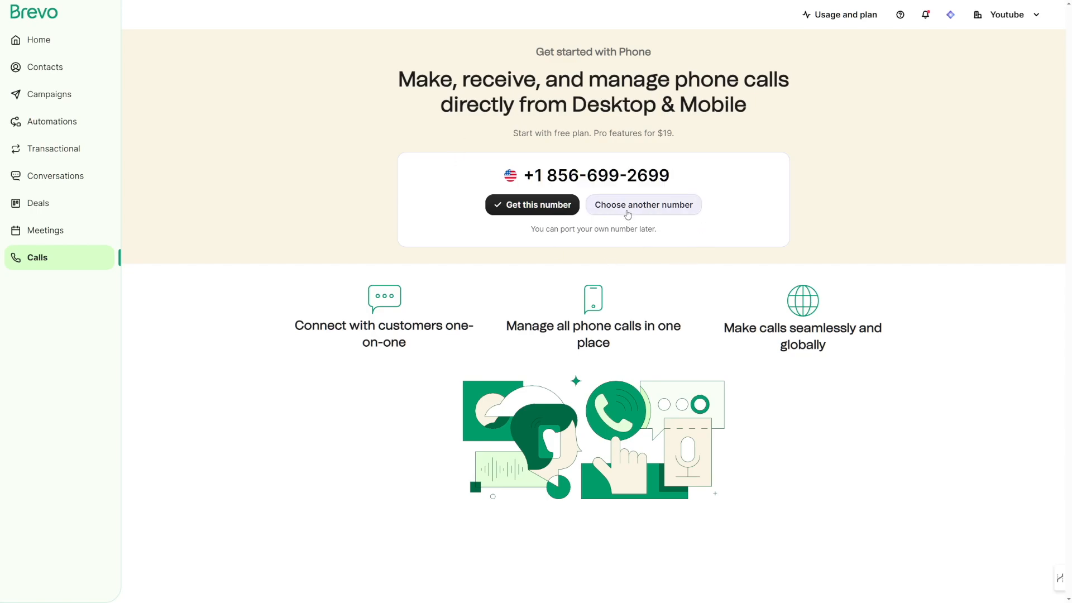
{"action": "mouse_move", "coordinate": [784, 197]}
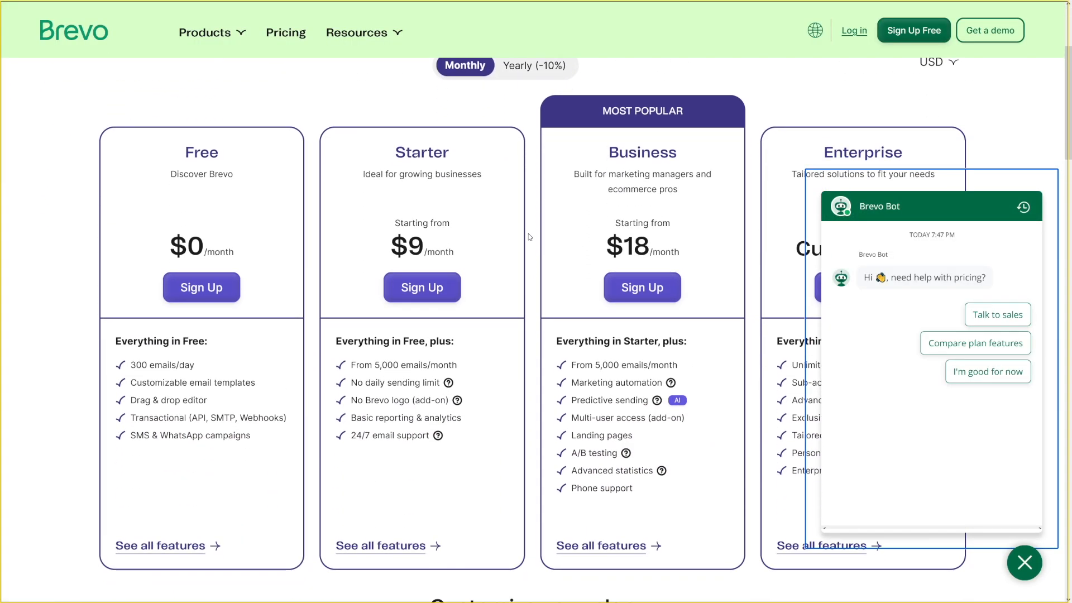
Close the Brevo Bot chat and switch pricing plans to yearly billing (-10%).
{"action": "left_click", "coordinate": [1023, 563]}
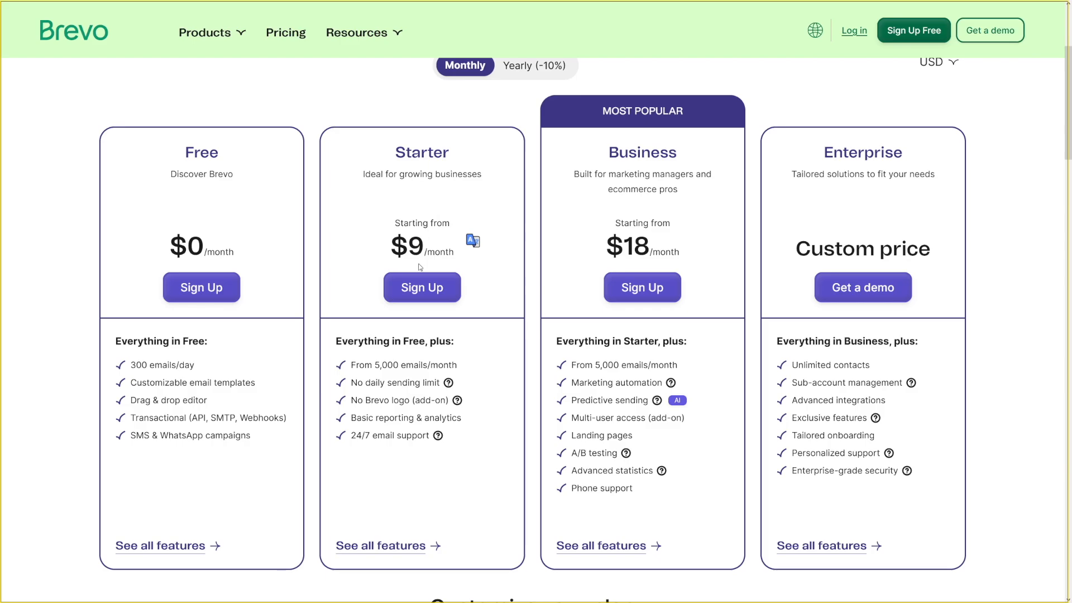
{"action": "double_click", "coordinate": [628, 245]}
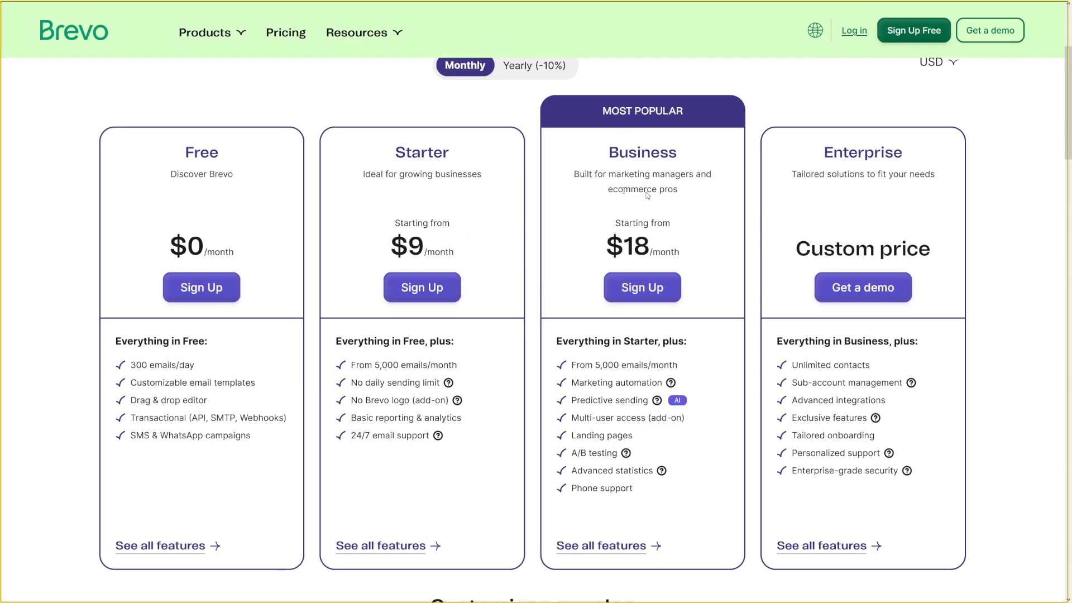
{"action": "mouse_move", "coordinate": [593, 261]}
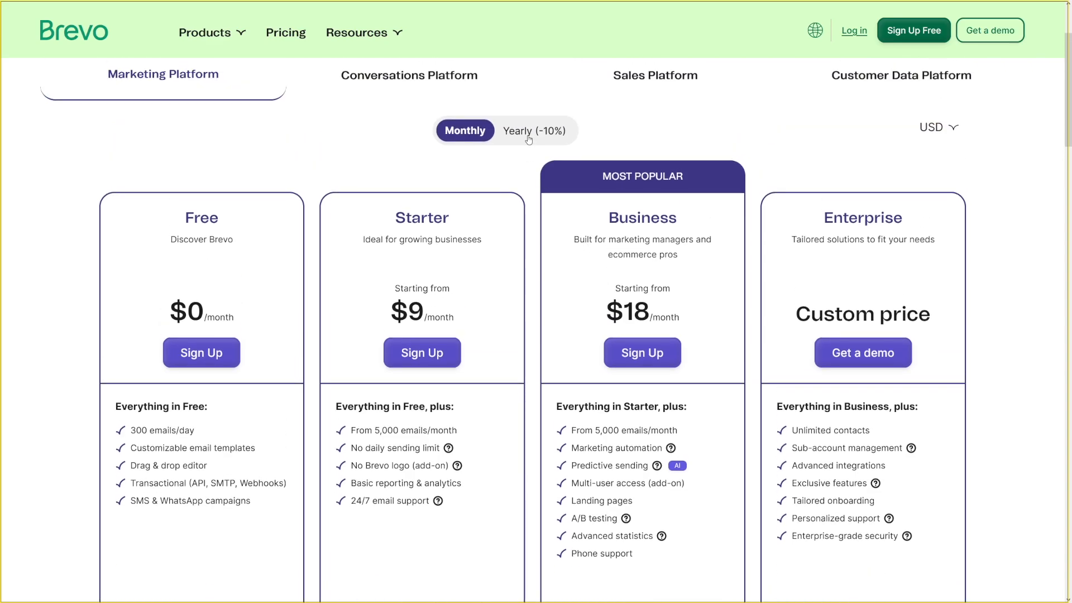
{"action": "left_click", "coordinate": [531, 129]}
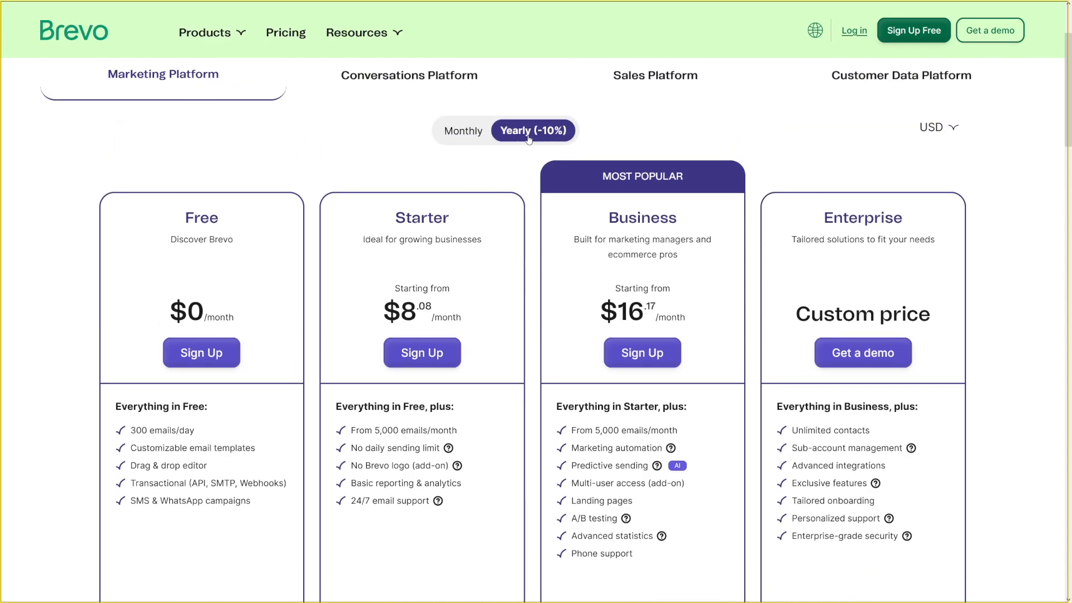